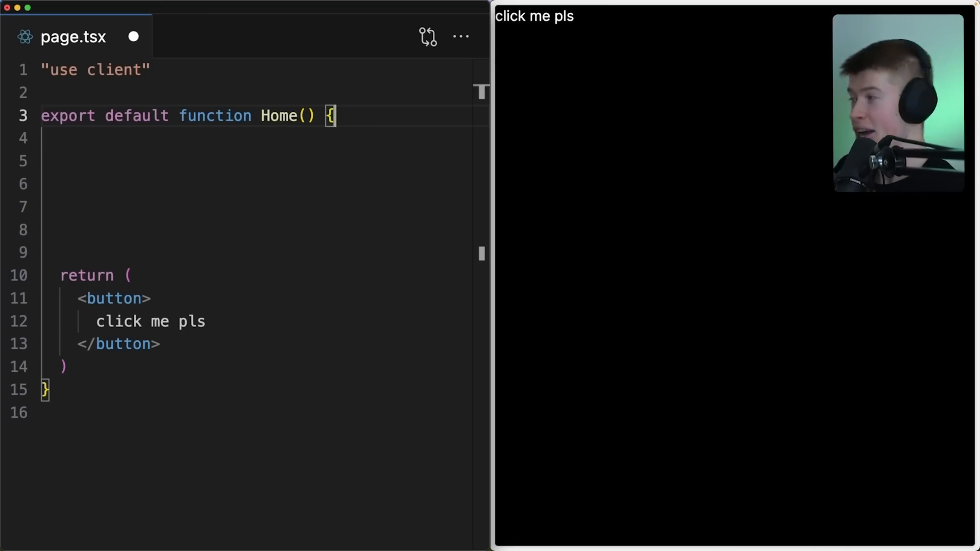
Write an async makeRequest function that POSTs with fetch and attach it to the button's onClick
{"action": "type", "text": "const makeRequest = async () => {"}
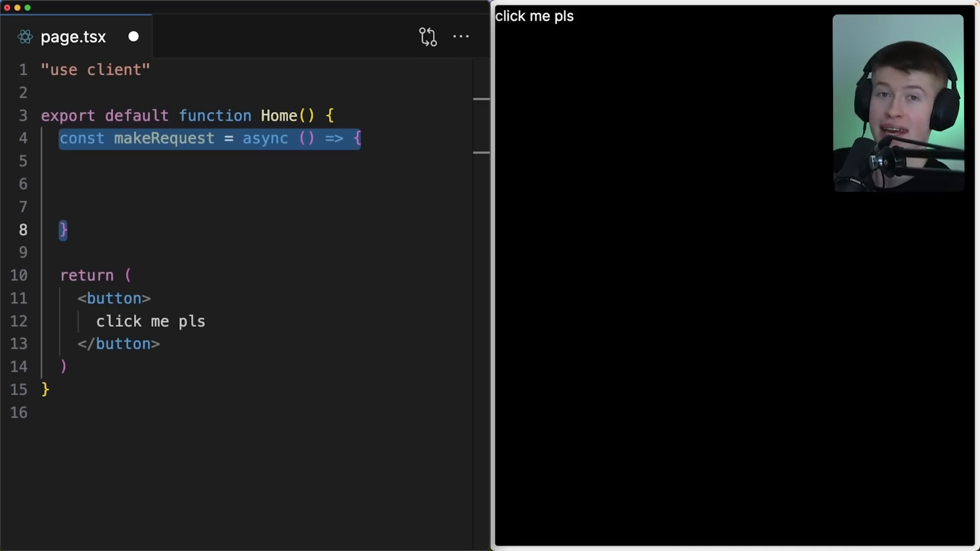
{"action": "type", "text": "await fetch(\"...\", {"}
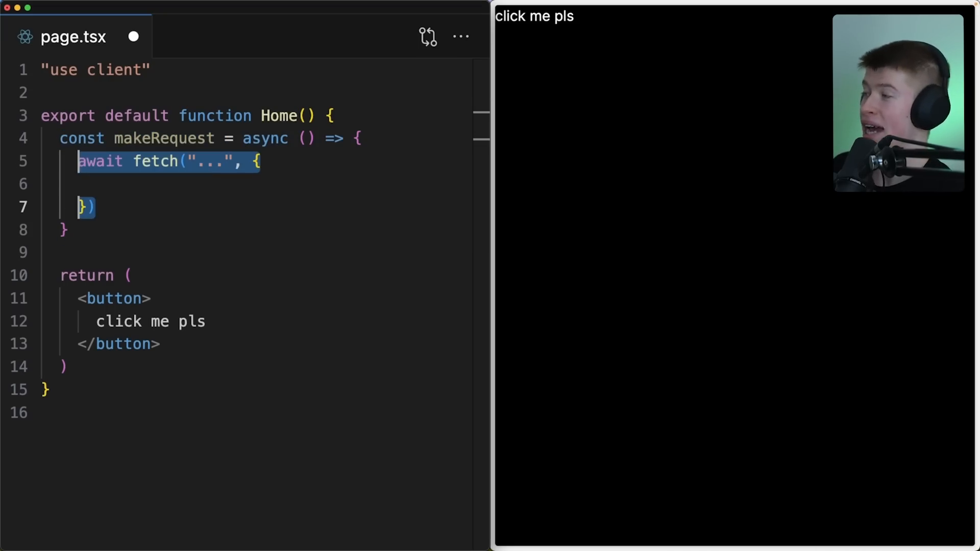
{"action": "type", "text": "method: \"POST\","}
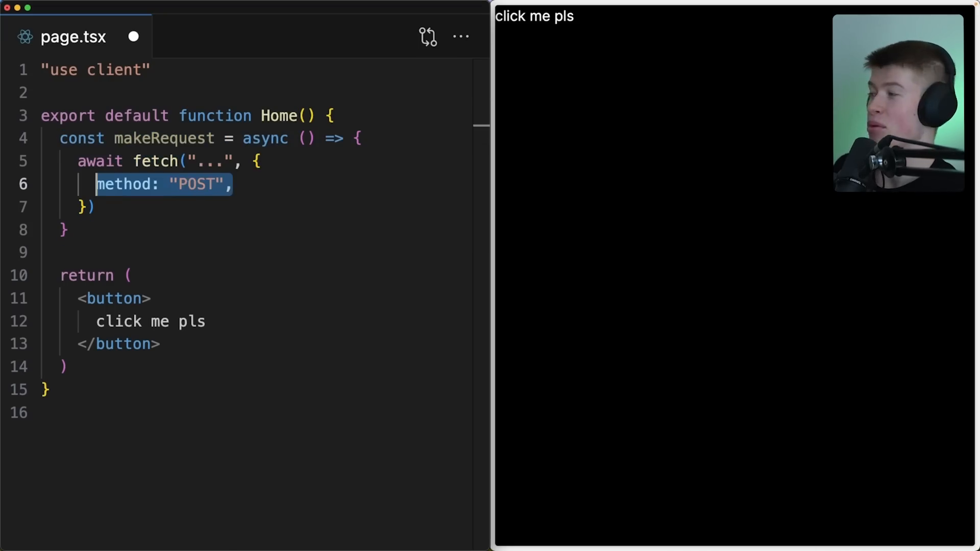
{"action": "type", "text": "onClick={}"}
{"action": "type", "text": "//"}
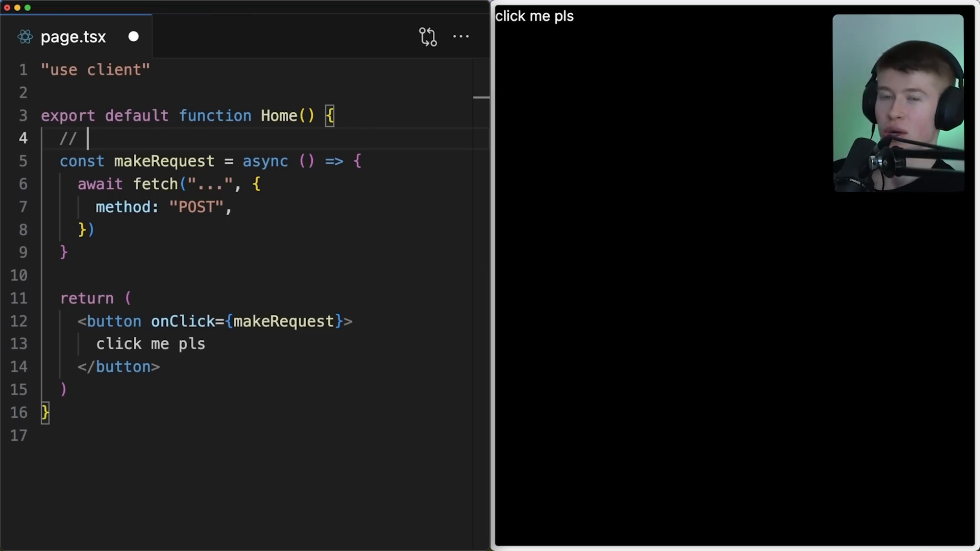
Add a '// isLoading, isError' comment line with a blank line below it
{"action": "type", "text": "isLoading"}
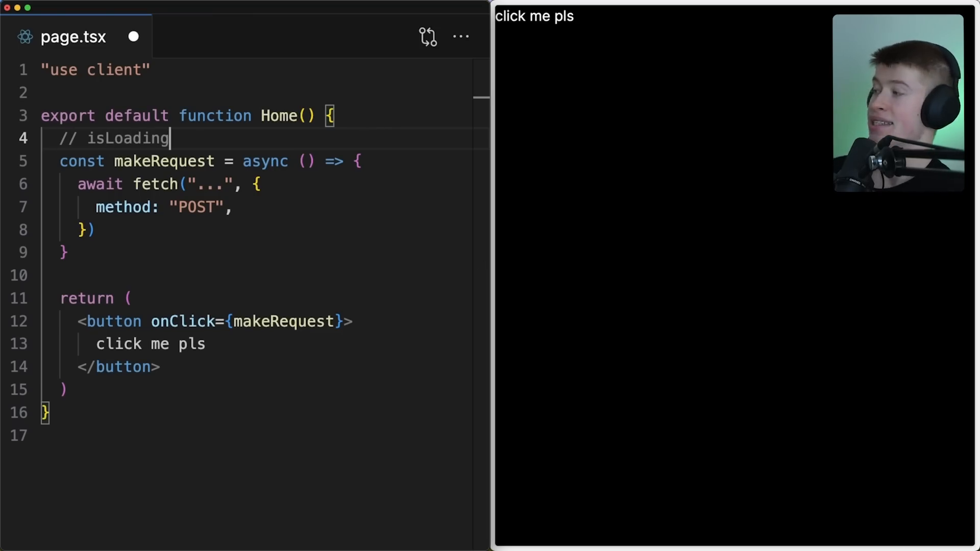
{"action": "type", "text": ", isError"}
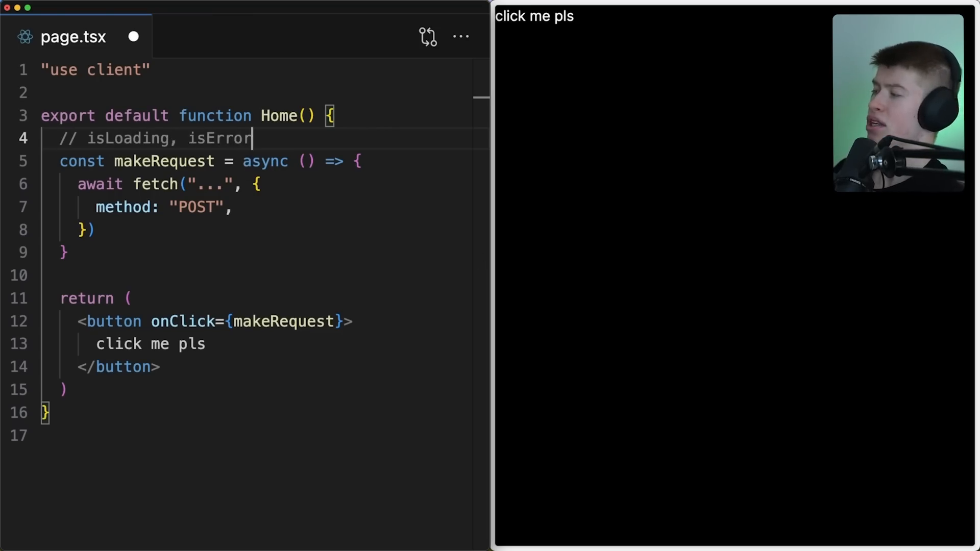
{"action": "key", "text": "Enter"}
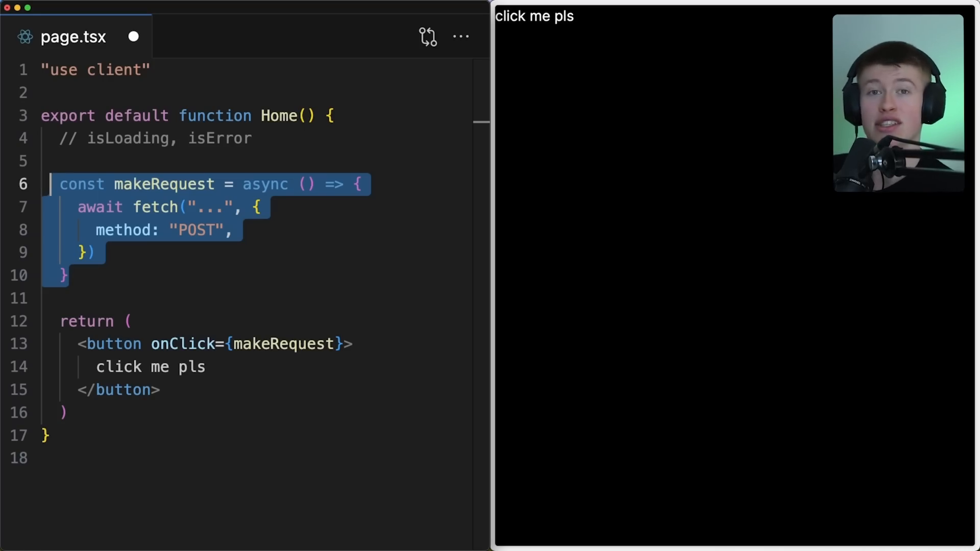
{"action": "key", "text": "Delete"}
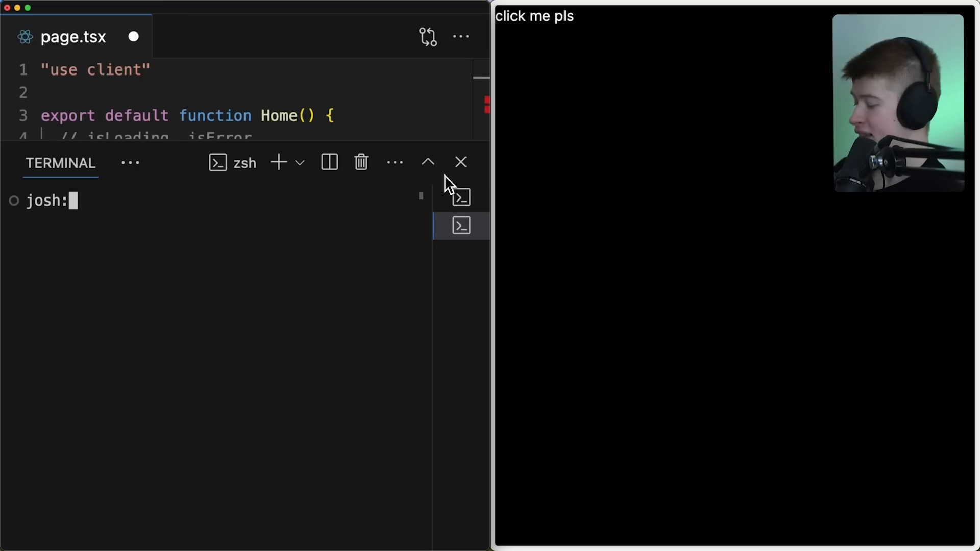
{"action": "type", "text": "bun install @tansta"}
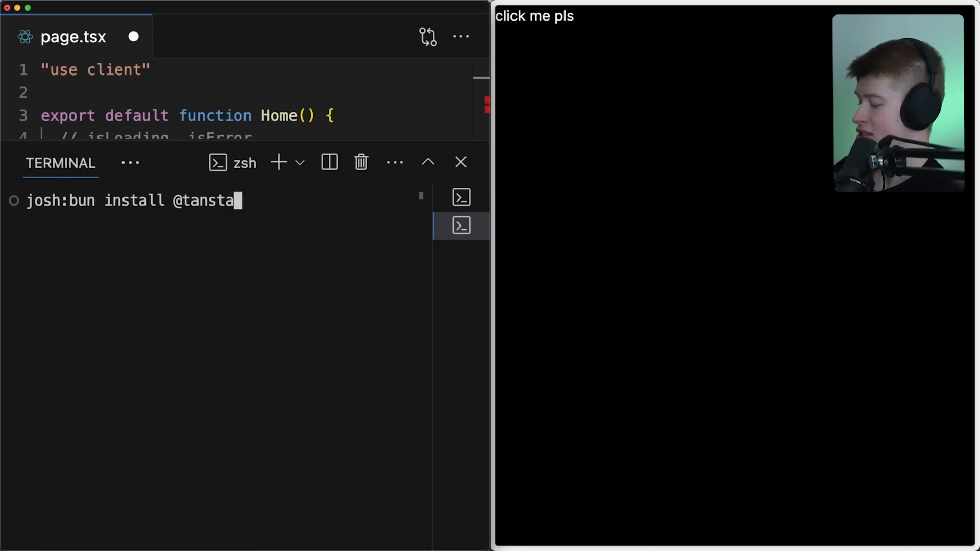
{"action": "key", "text": "Enter"}
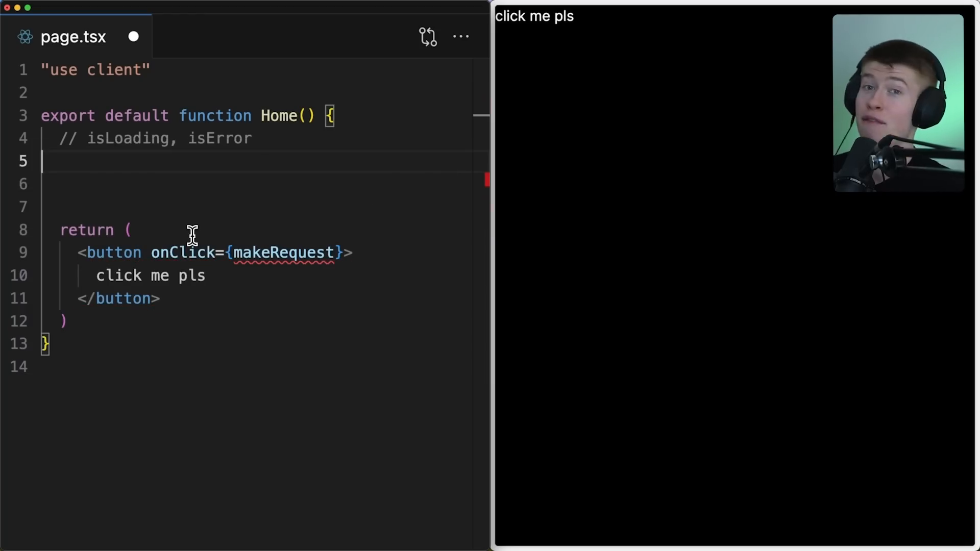
Start a destructured useMutation hook call with a mutationFn arrow function
{"action": "type", "text": "const"}
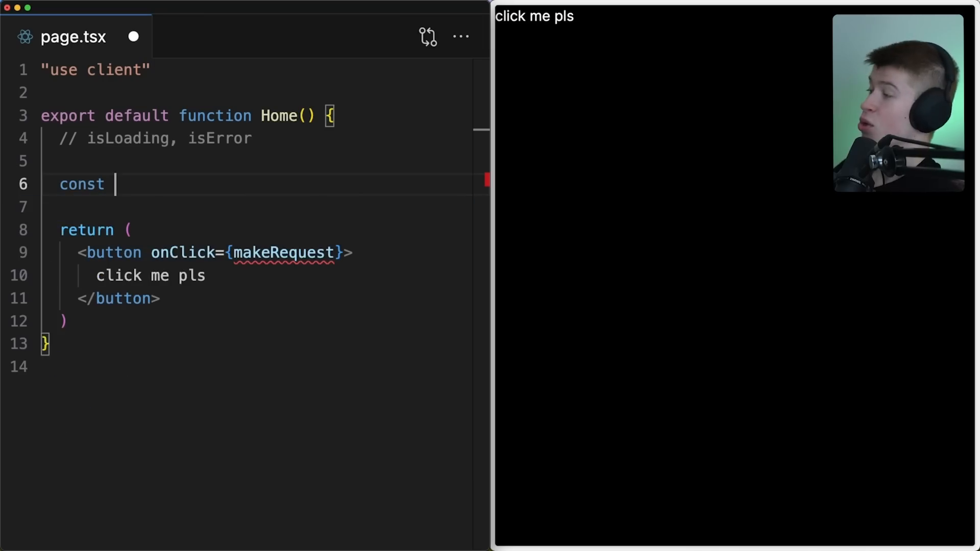
{"action": "type", "text": "{} = u"}
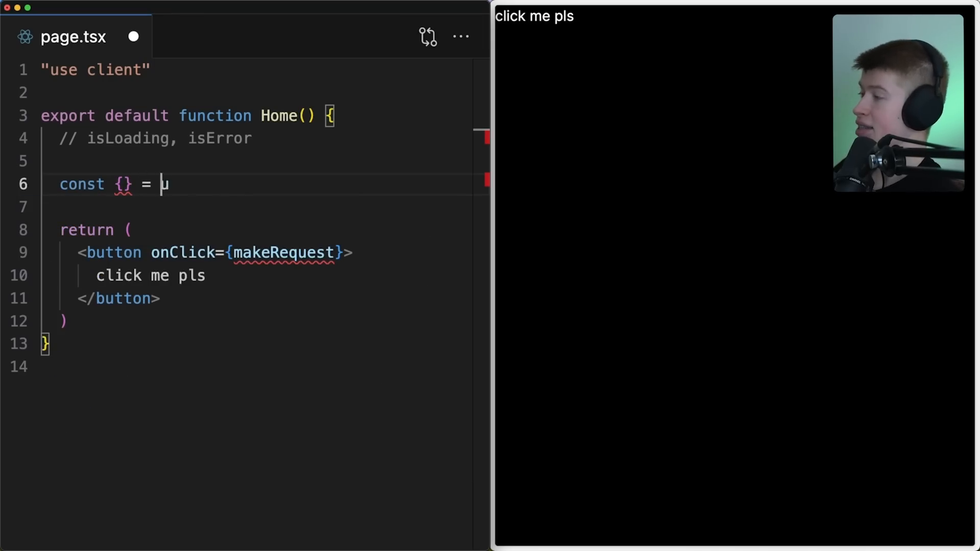
{"action": "type", "text": "useMutation"}
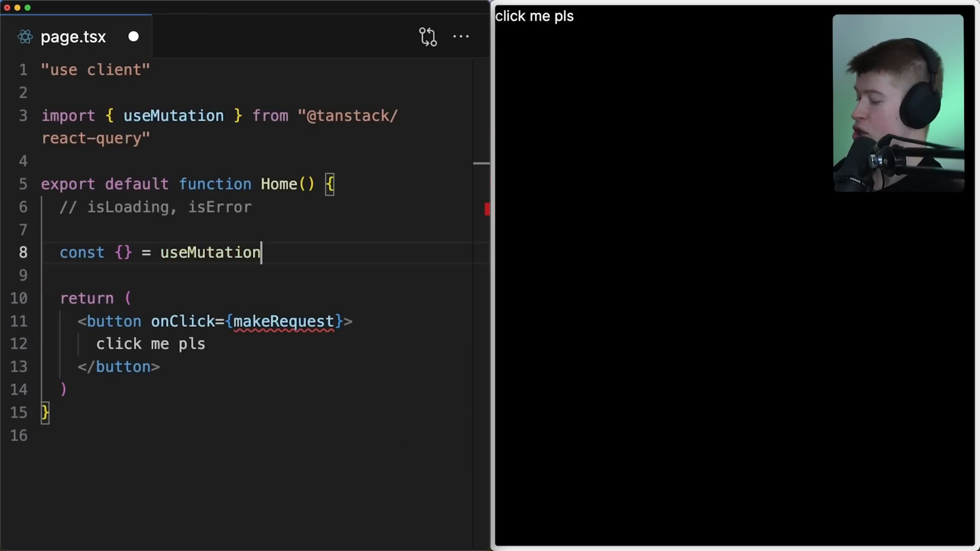
{"action": "type", "text": "({"}
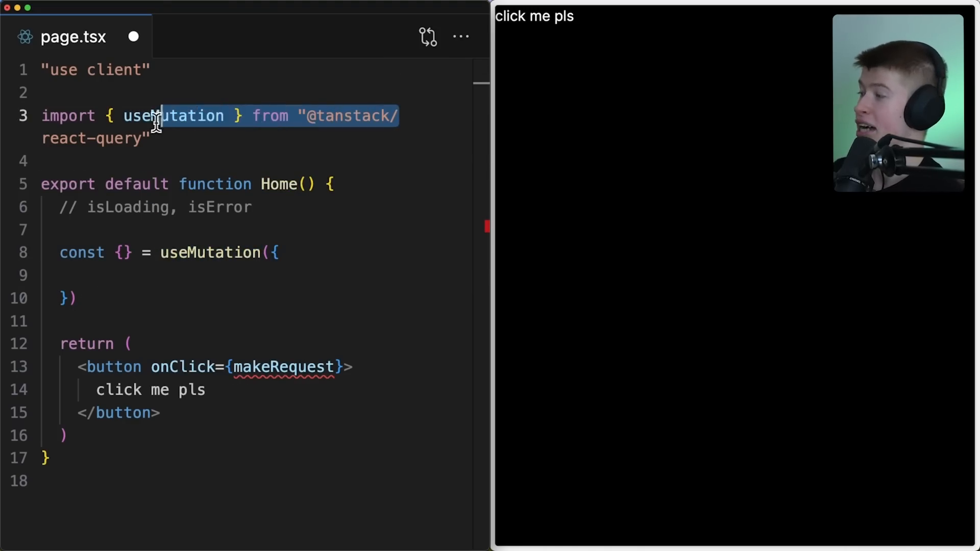
{"action": "type", "text": "mut"}
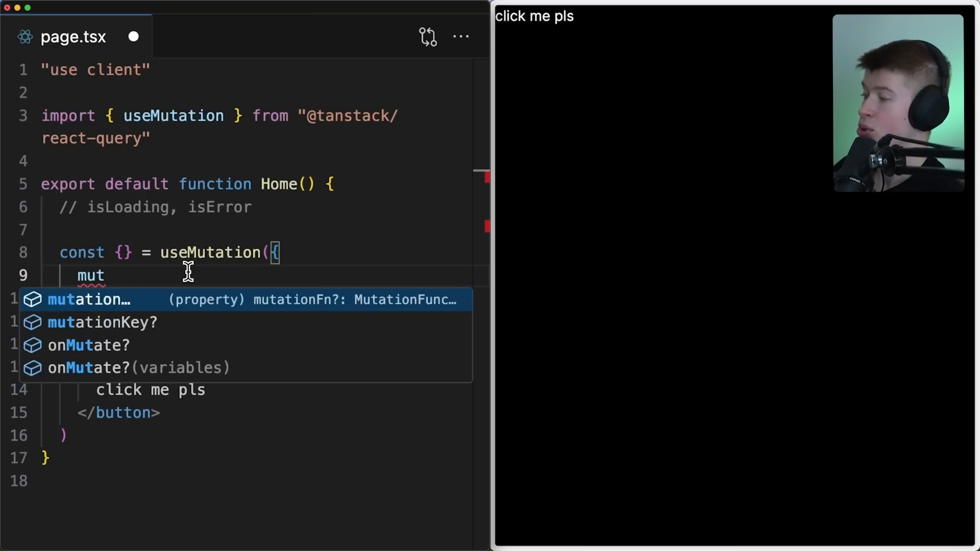
{"action": "key", "text": "Tab"}
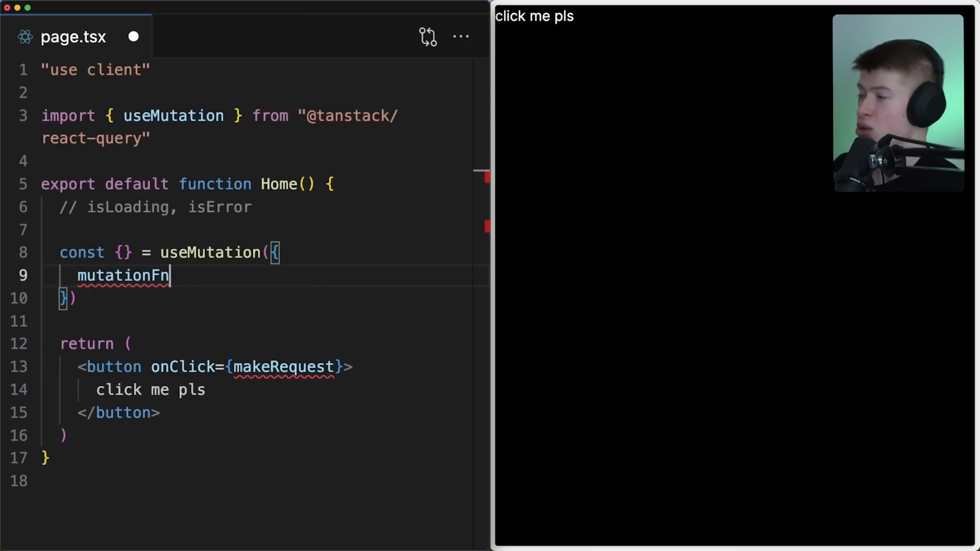
{"action": "type", "text": ": () => {"}
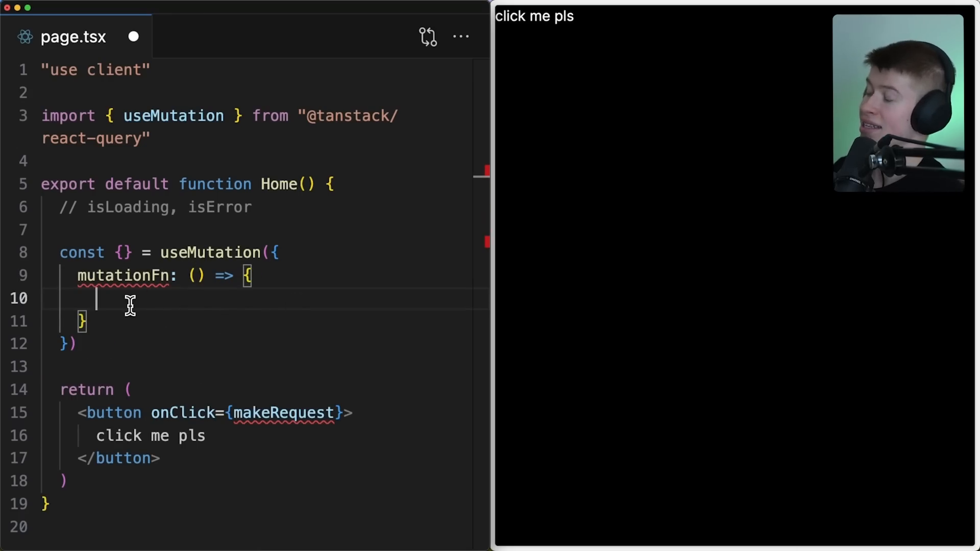
Make mutationFn async returning await fetch(""), destructuring data, isPending and isError
{"action": "type", "text": "async"}
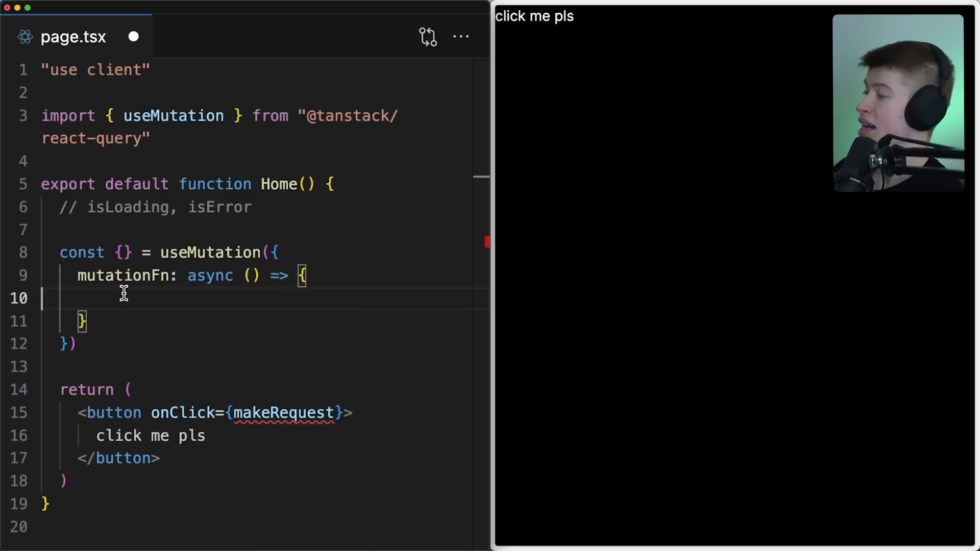
{"action": "type", "text": "await fetch('"}
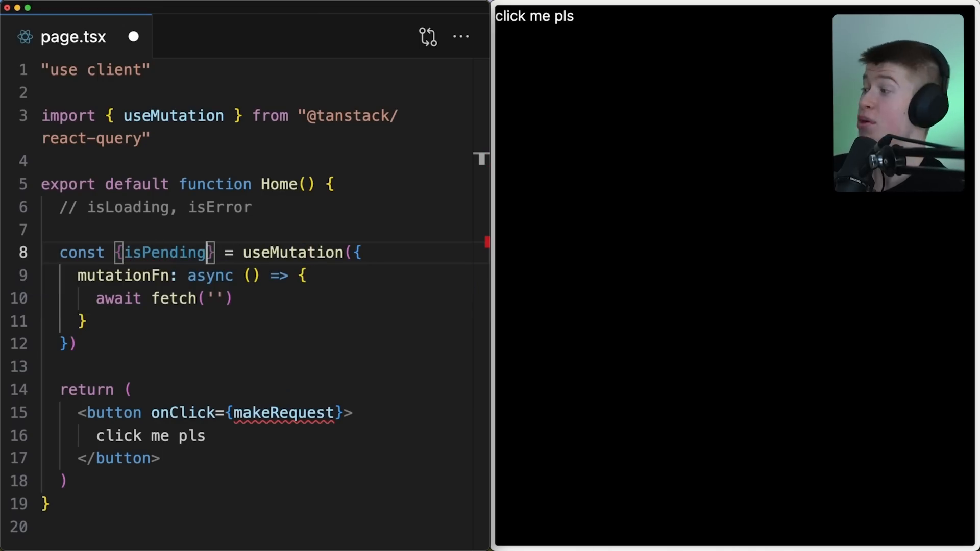
{"action": "type", "text": ", isError"}
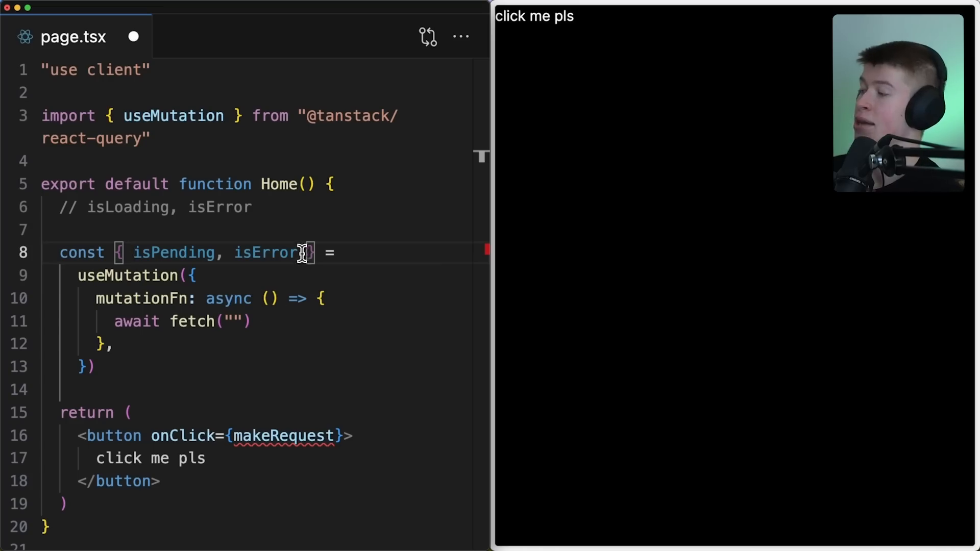
{"action": "left_click_drag", "start_coordinate": [132, 253], "coordinate": [298, 253]}
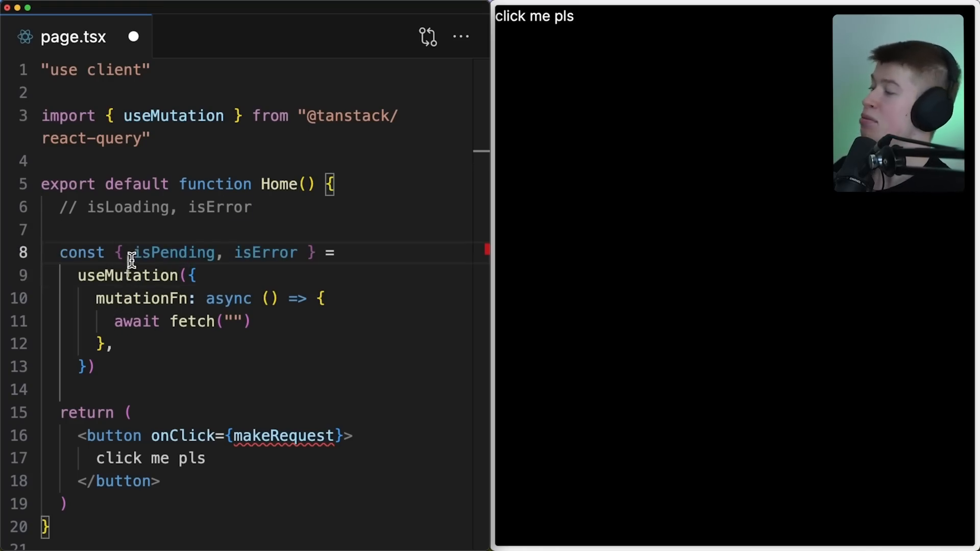
{"action": "type", "text": "data,"}
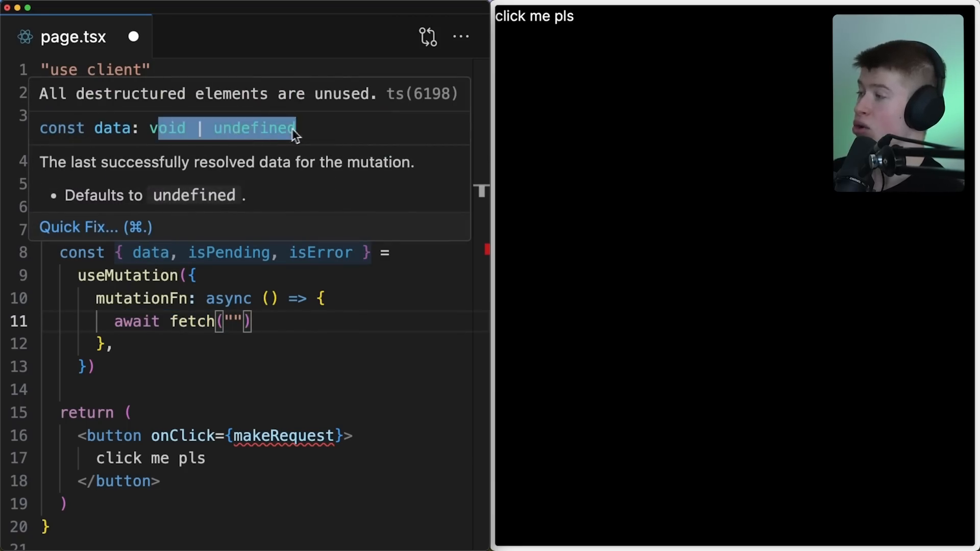
{"action": "type", "text": "return"}
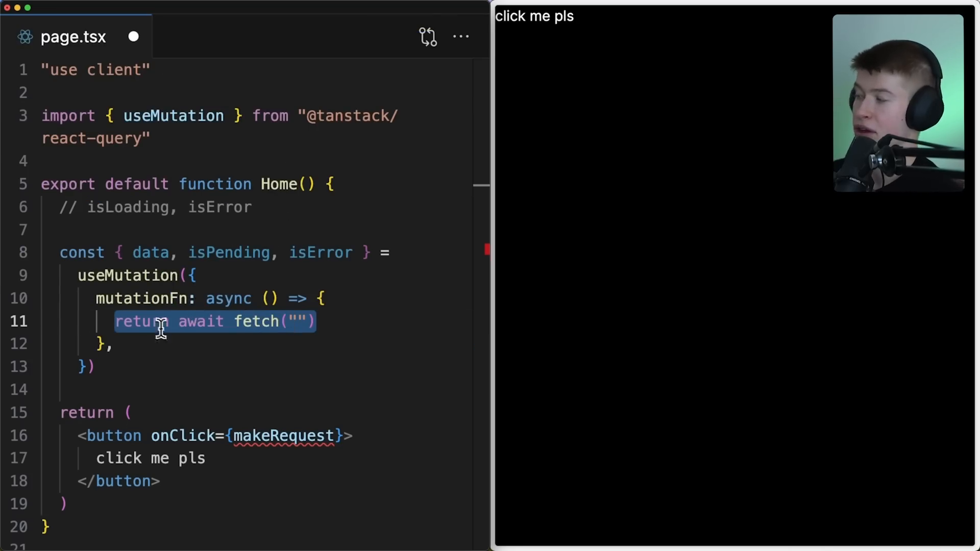
{"action": "mouse_move", "coordinate": [148, 252]}
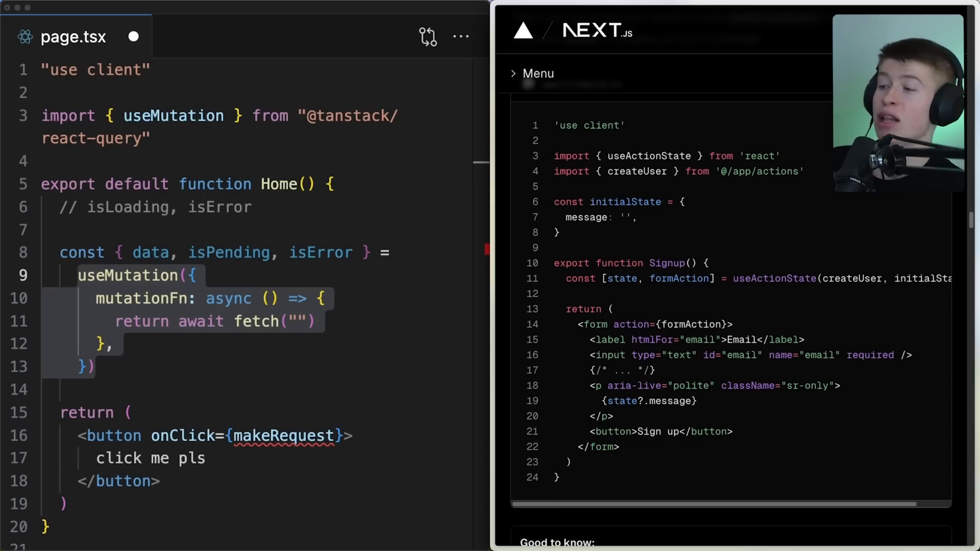
{"action": "mouse_move", "coordinate": [720, 172]}
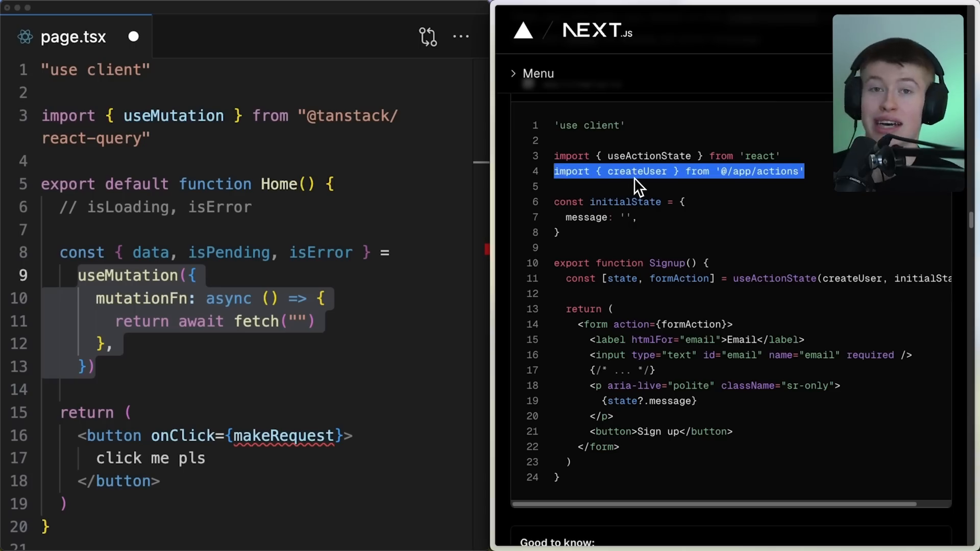
{"action": "mouse_move", "coordinate": [795, 186]}
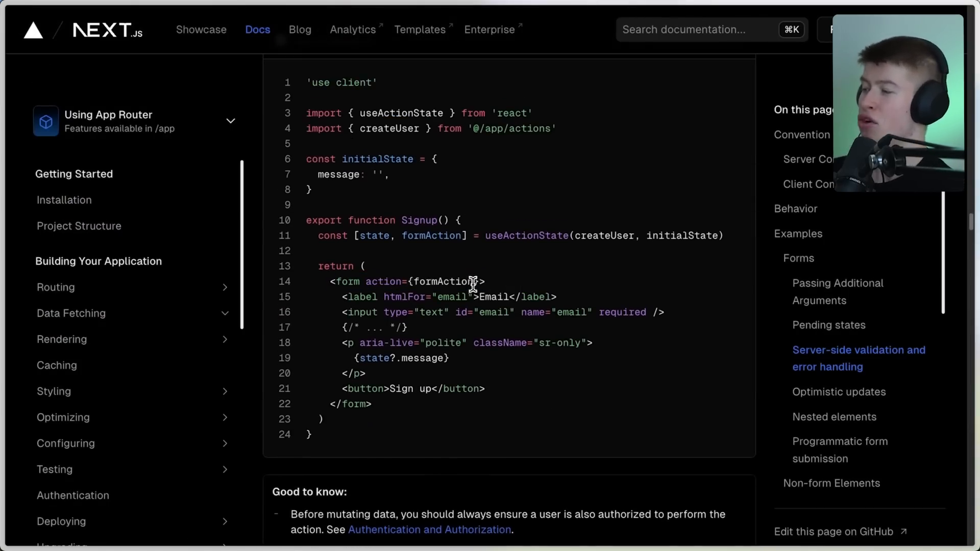
Study the useActionState signup example, highlighting formAction, and scroll to the createUser action
{"action": "double_click", "coordinate": [443, 281]}
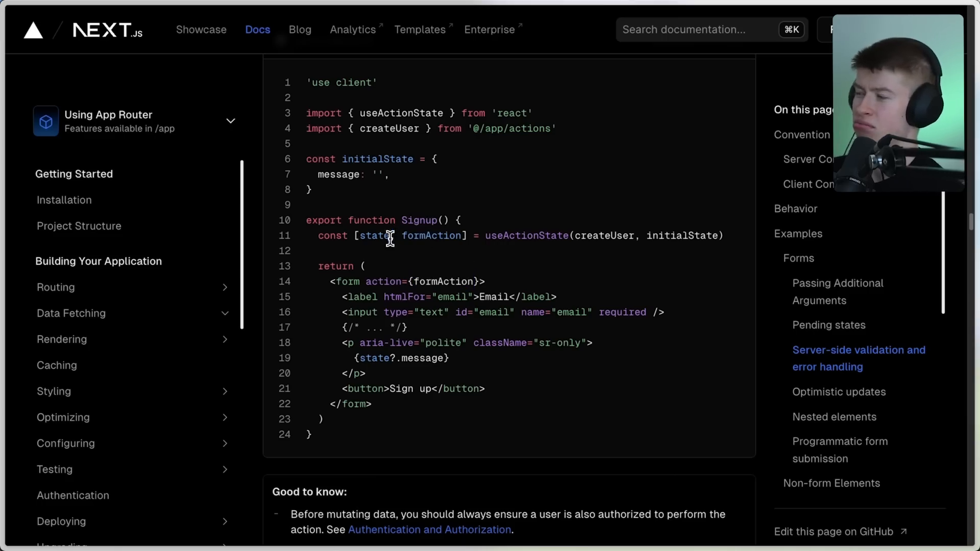
{"action": "double_click", "coordinate": [432, 236]}
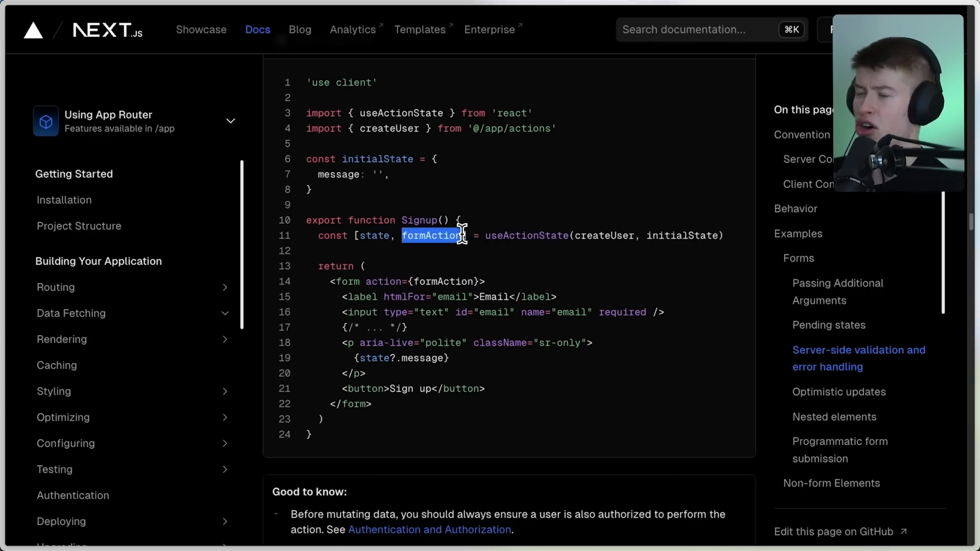
{"action": "mouse_move", "coordinate": [335, 281]}
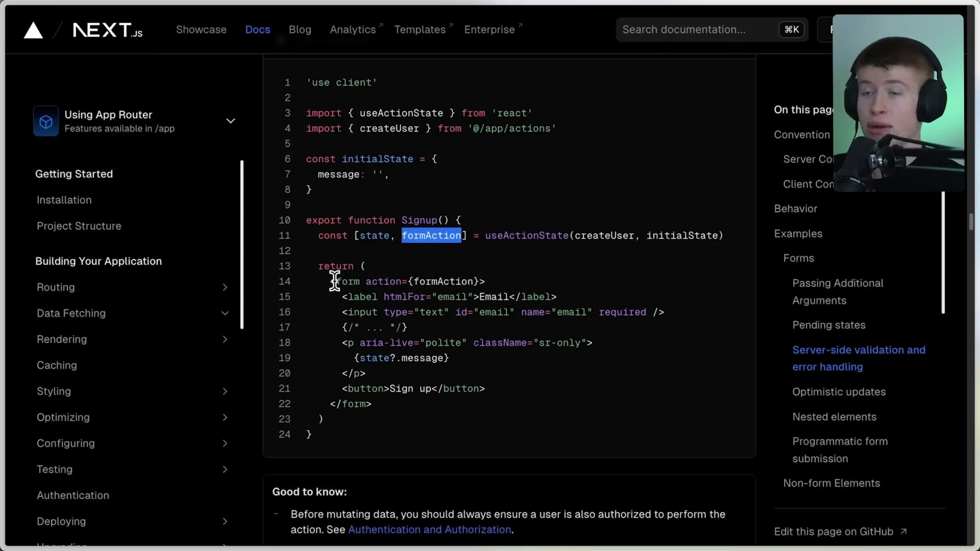
{"action": "mouse_move", "coordinate": [490, 198]}
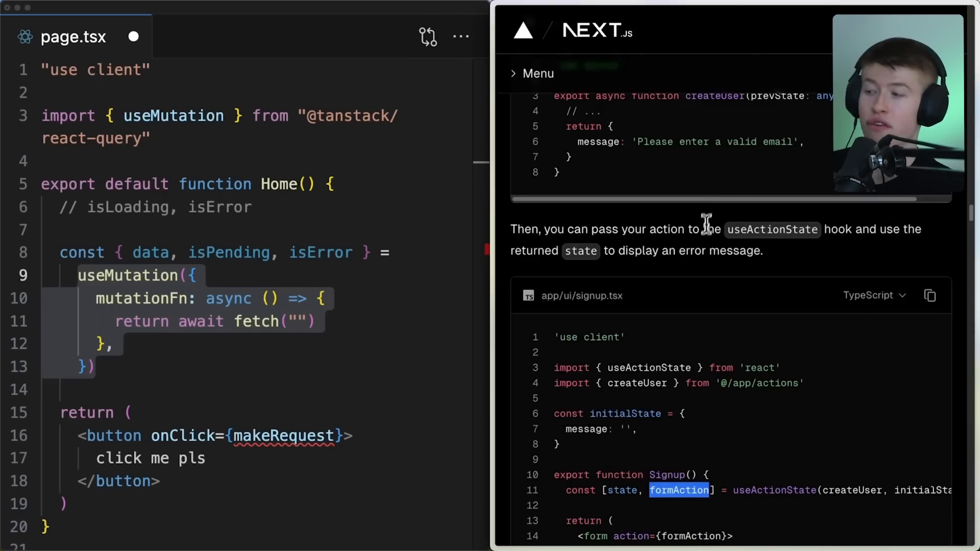
{"action": "scroll", "scroll_direction": "down", "scroll_amount": 3}
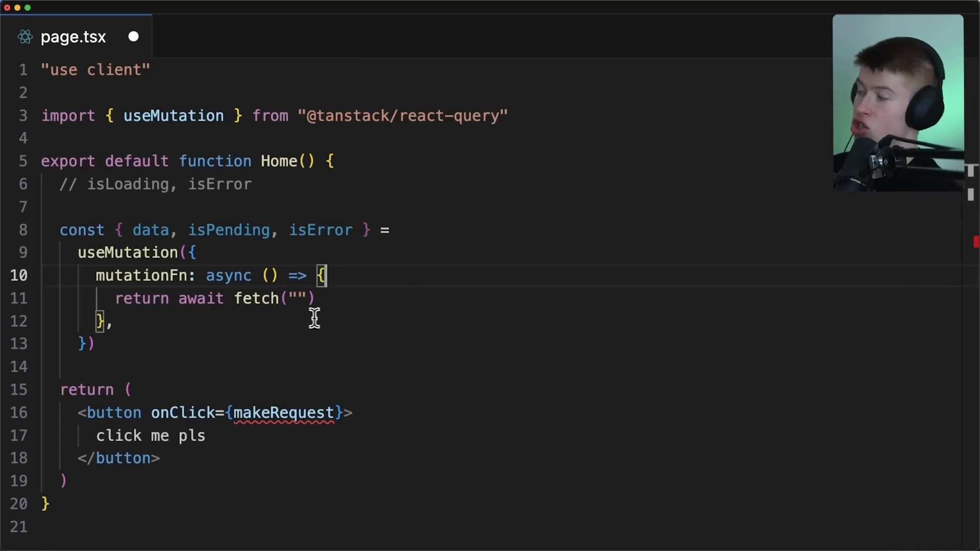
{"action": "mouse_move", "coordinate": [199, 340]}
{"action": "type", "text": "actions.ts"}
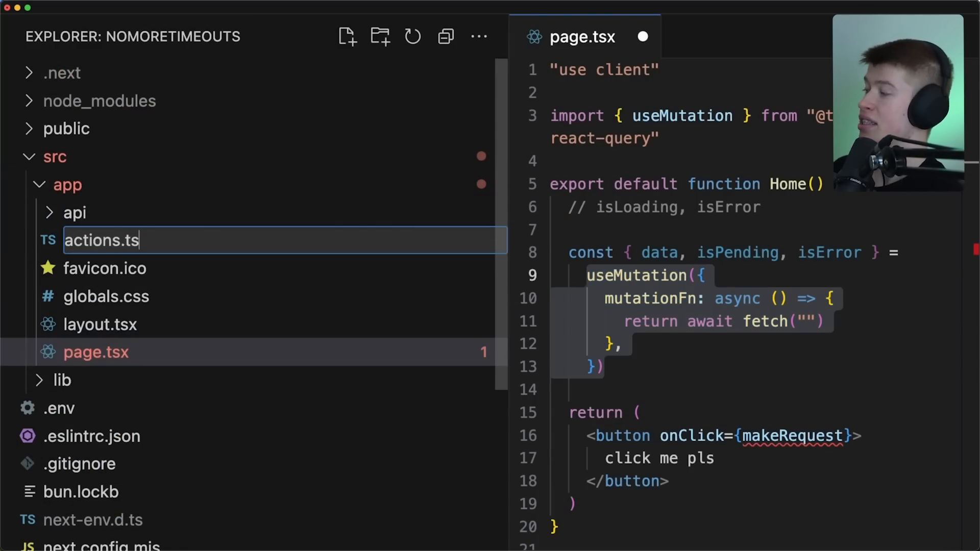
Create actions.ts with "use server" and an exported async getUser returning { name: "John" }
{"action": "key", "text": "Enter"}
{"action": "type", "text": "\"use ser"}
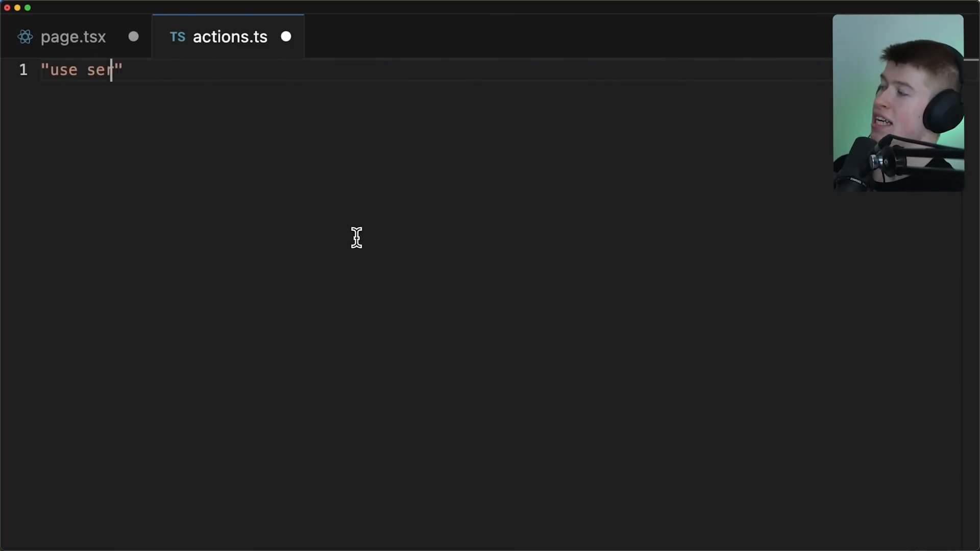
{"action": "type", "text": "ver\""}
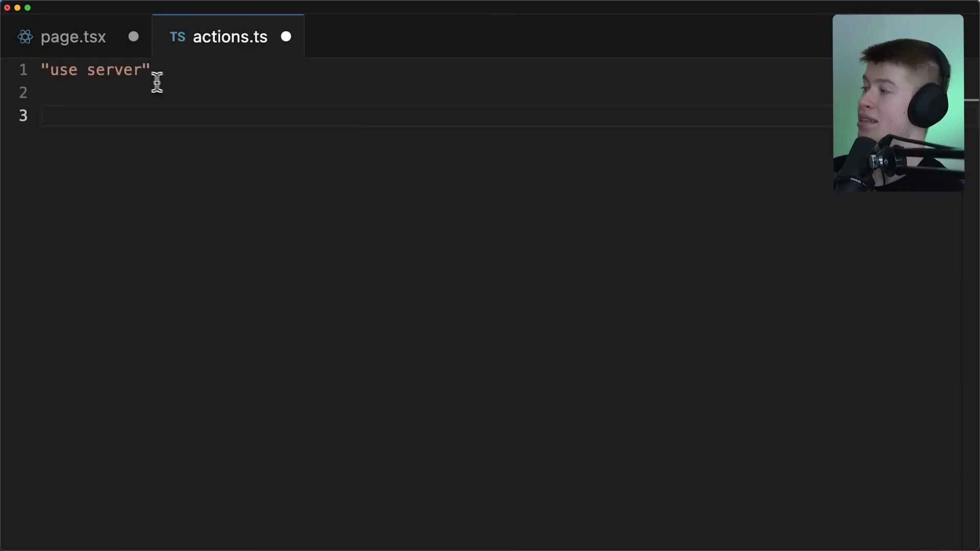
{"action": "type", "text": "export"}
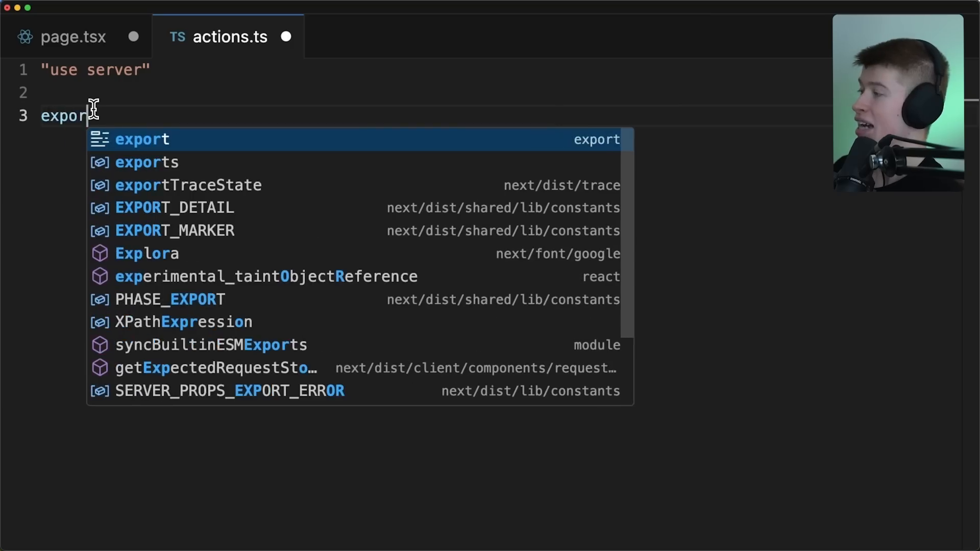
{"action": "type", "text": "const"}
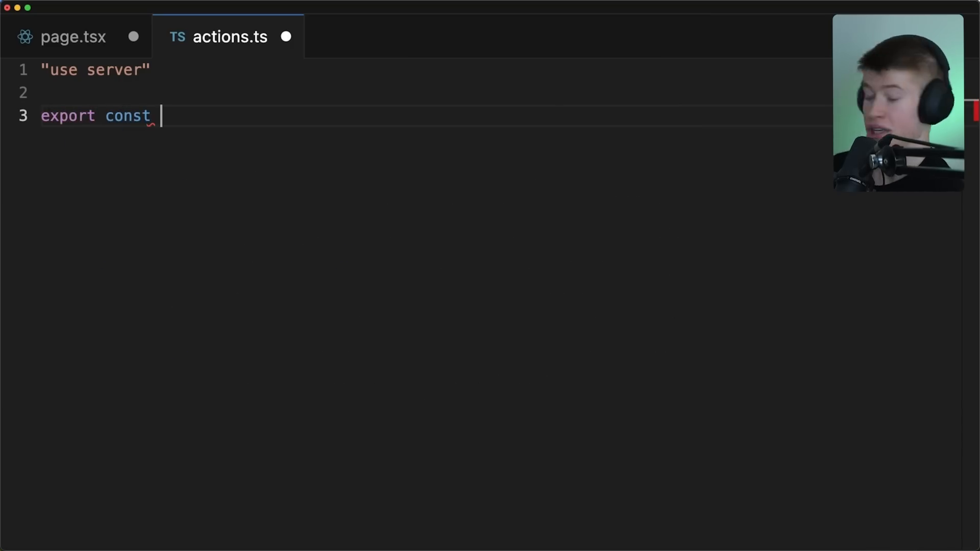
{"action": "type", "text": "getUser = async () =>"}
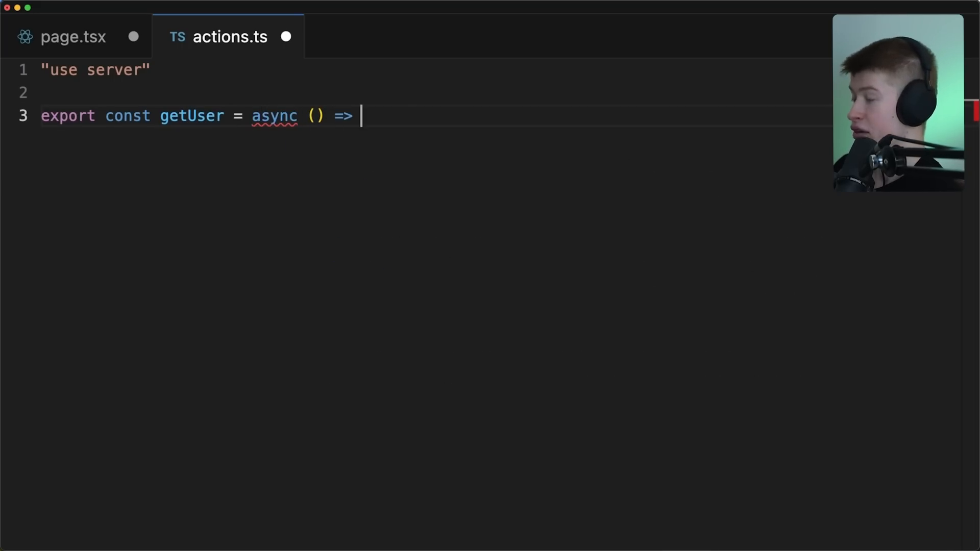
{"action": "type", "text": "{"}
{"action": "type", "text": "// make"}
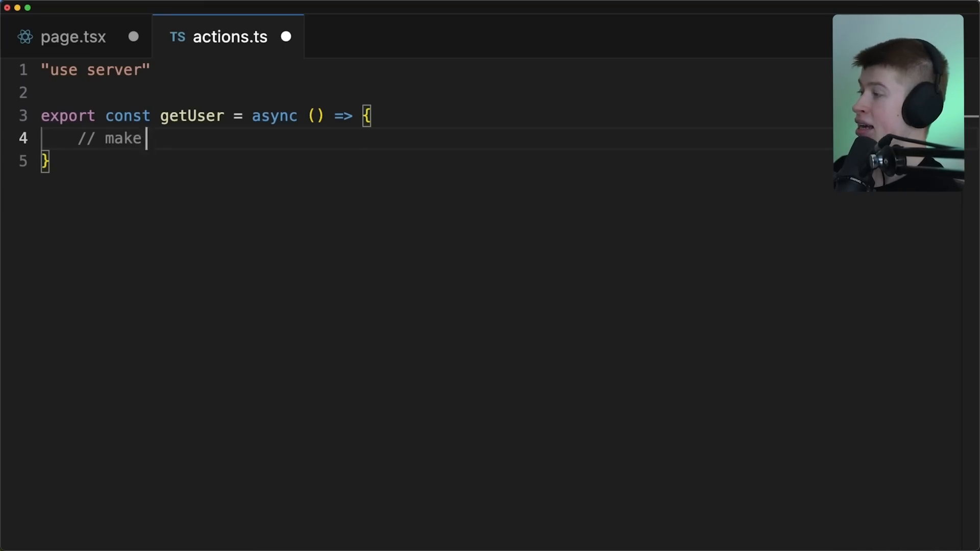
{"action": "type", "text": "a db call"}
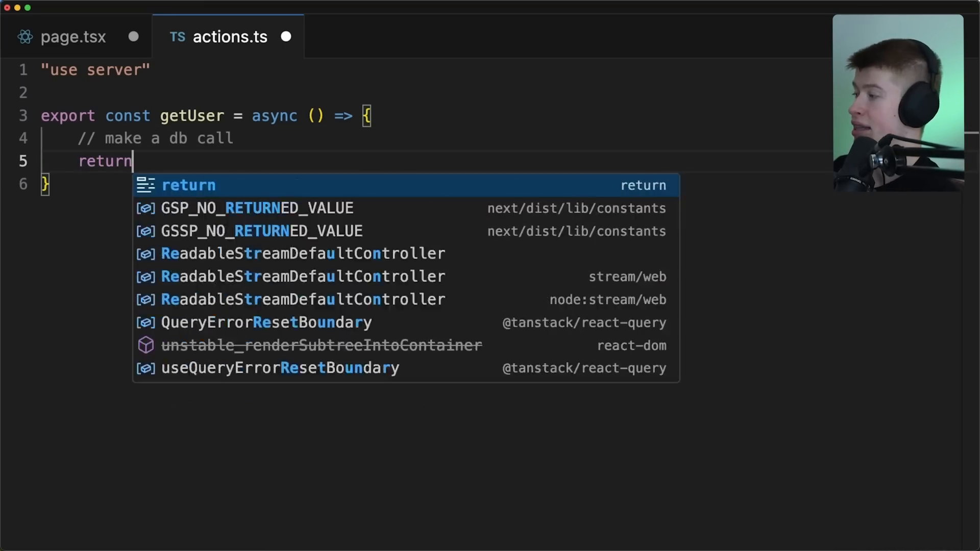
{"action": "type", "text": "{name: \"Jo\"}"}
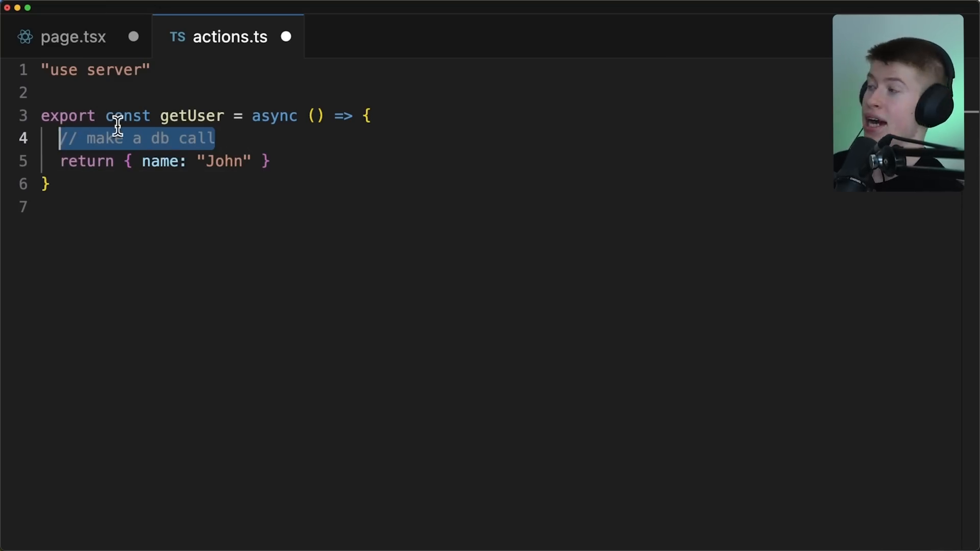
{"action": "double_click", "coordinate": [192, 116]}
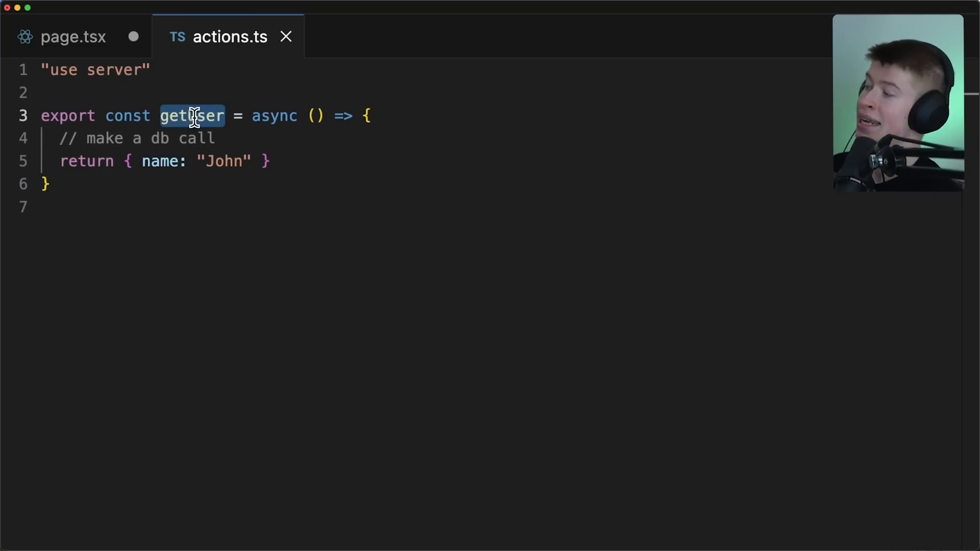
{"action": "left_click", "coordinate": [71, 37]}
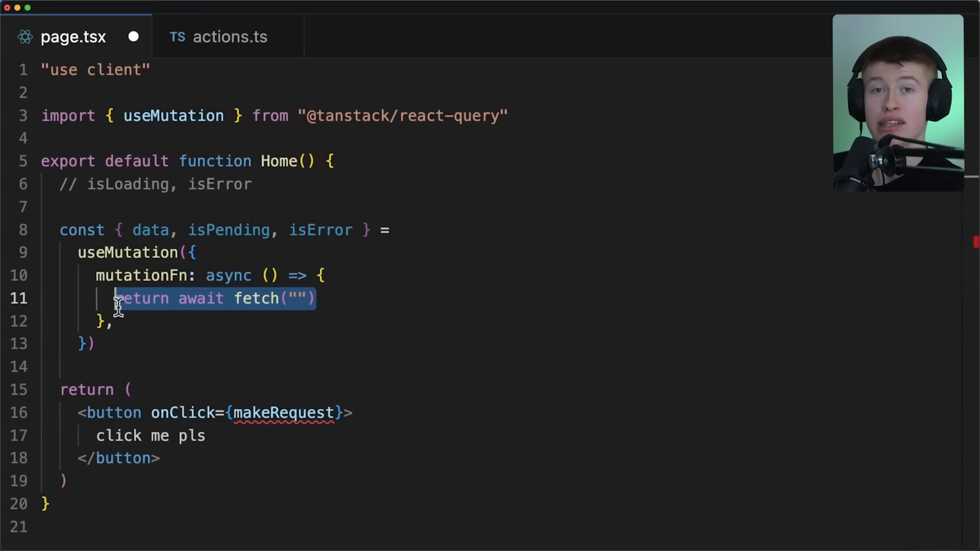
Replace the placeholder fetch mutationFn with getUser, auto-imported from ./actions
{"action": "key", "text": "Backspace"}
{"action": "type", "text": "getUser,"}
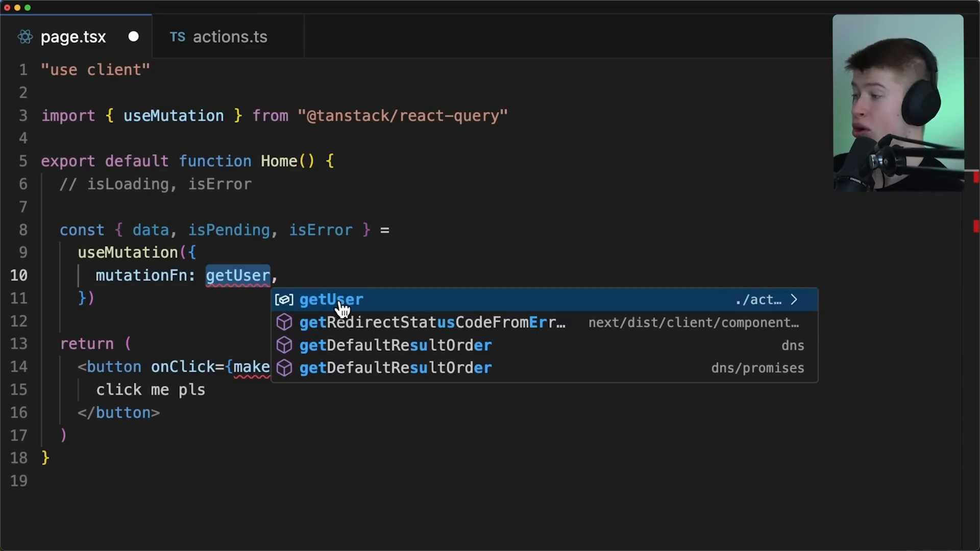
{"action": "left_click", "coordinate": [330, 299]}
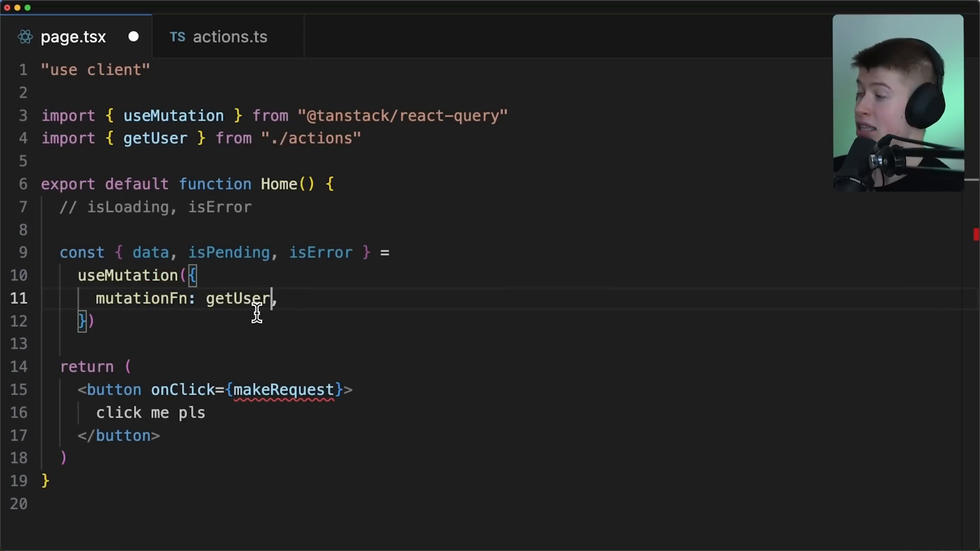
{"action": "double_click", "coordinate": [237, 299]}
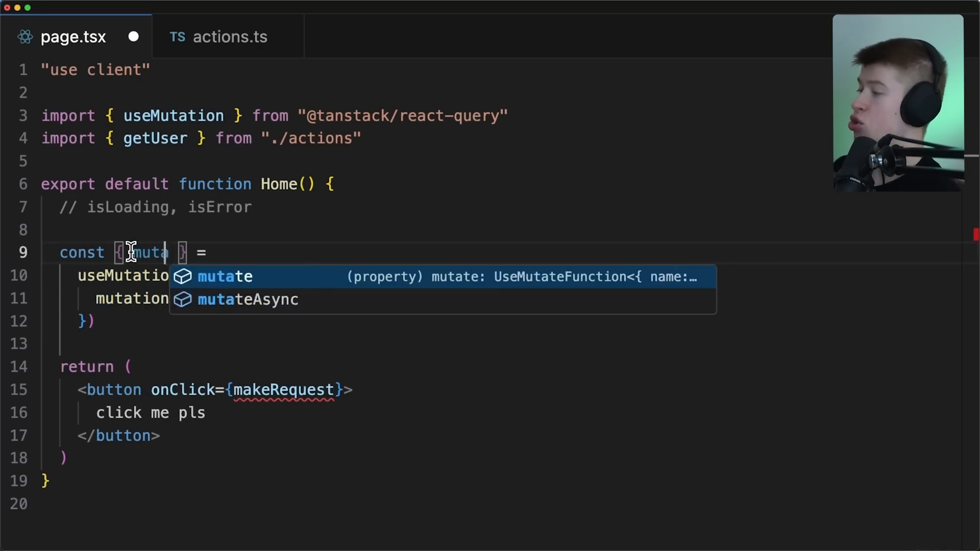
Rename mutate to server_getUser and call it from the button via () => server_getUser()
{"action": "key", "text": "Tab"}
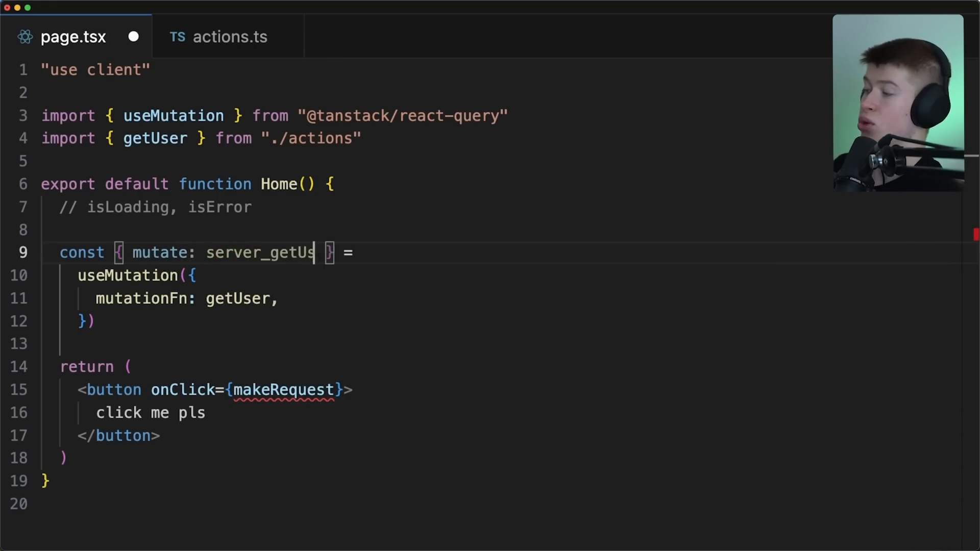
{"action": "double_click", "coordinate": [269, 253]}
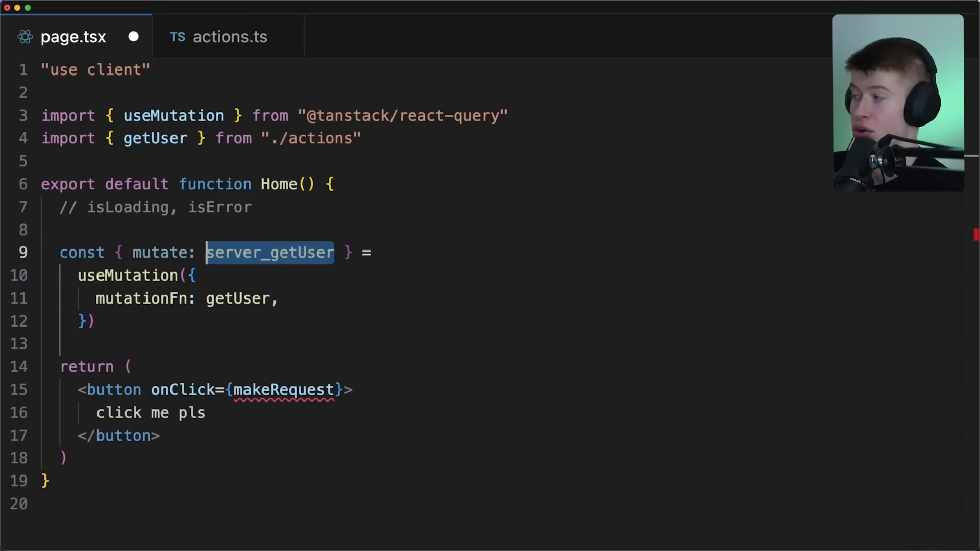
{"action": "mouse_move", "coordinate": [245, 260]}
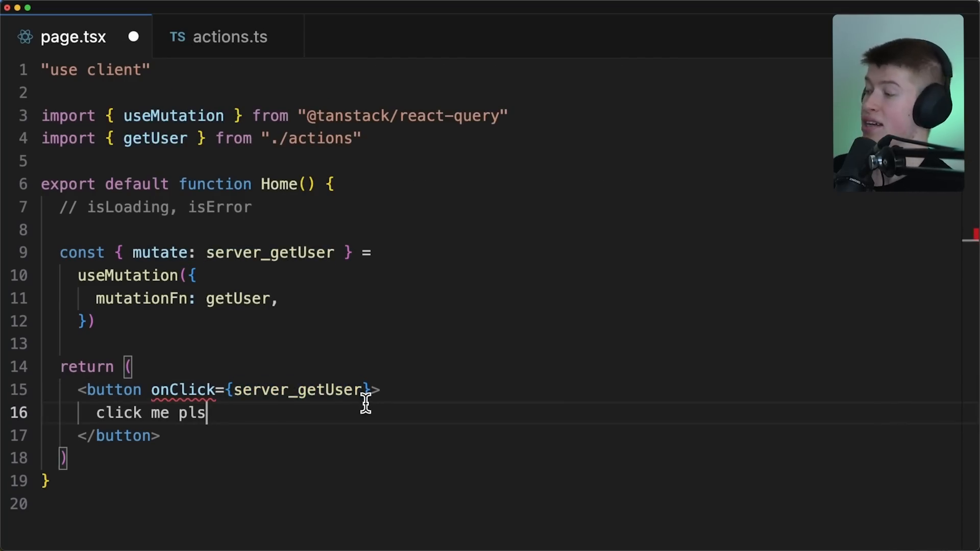
{"action": "type", "text": "() =>"}
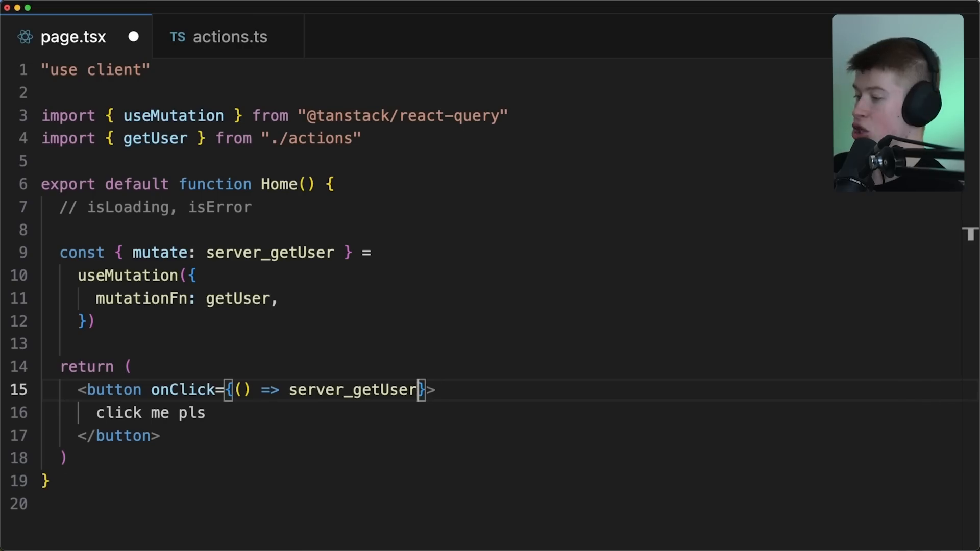
{"action": "type", "text": "()"}
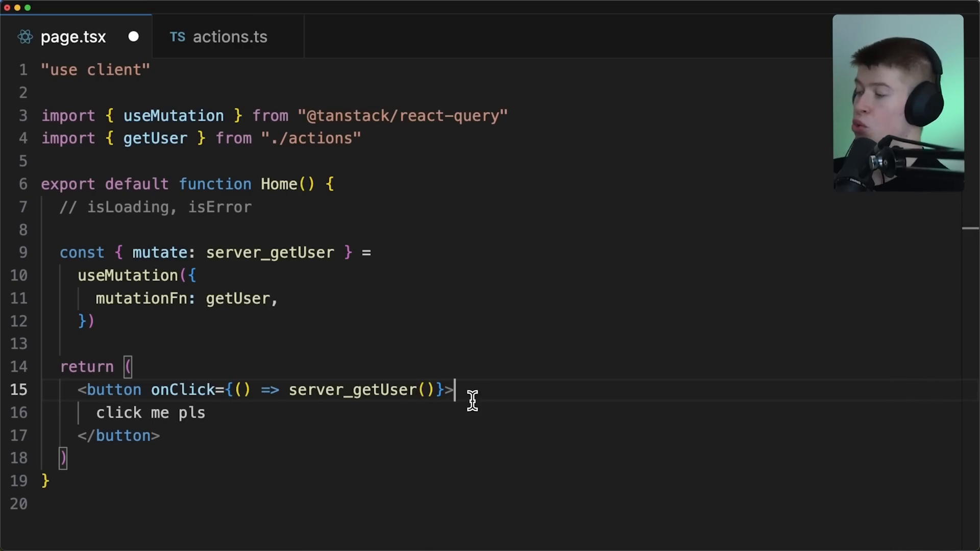
{"action": "mouse_move", "coordinate": [477, 406]}
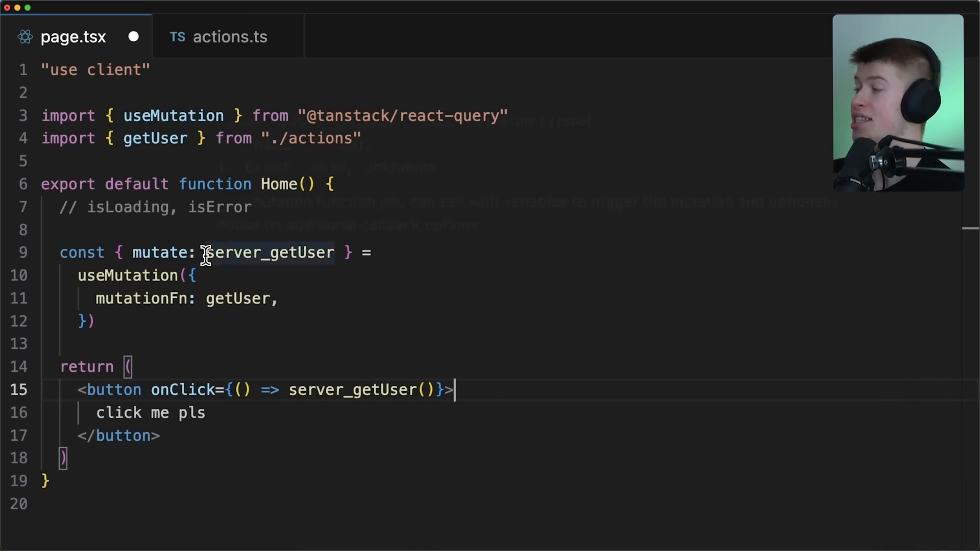
{"action": "double_click", "coordinate": [268, 253]}
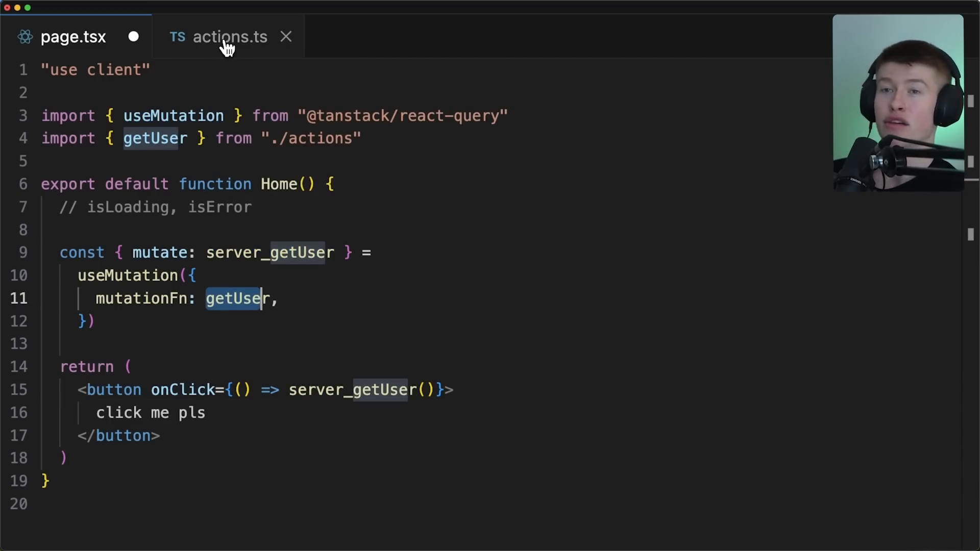
Change getUser's signature in actions.ts to ({ userId }: { userId: string })
{"action": "left_click", "coordinate": [228, 36]}
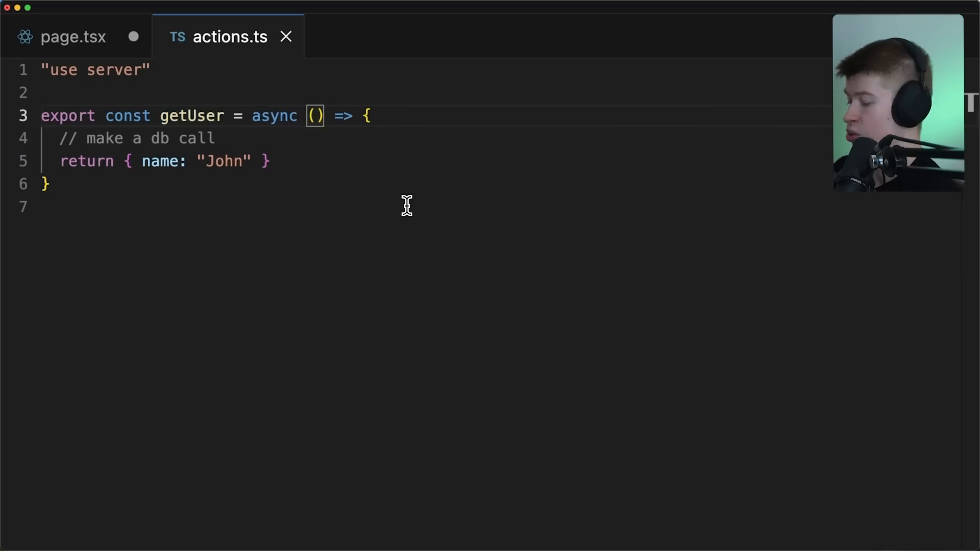
{"action": "type", "text": "{userId}"}
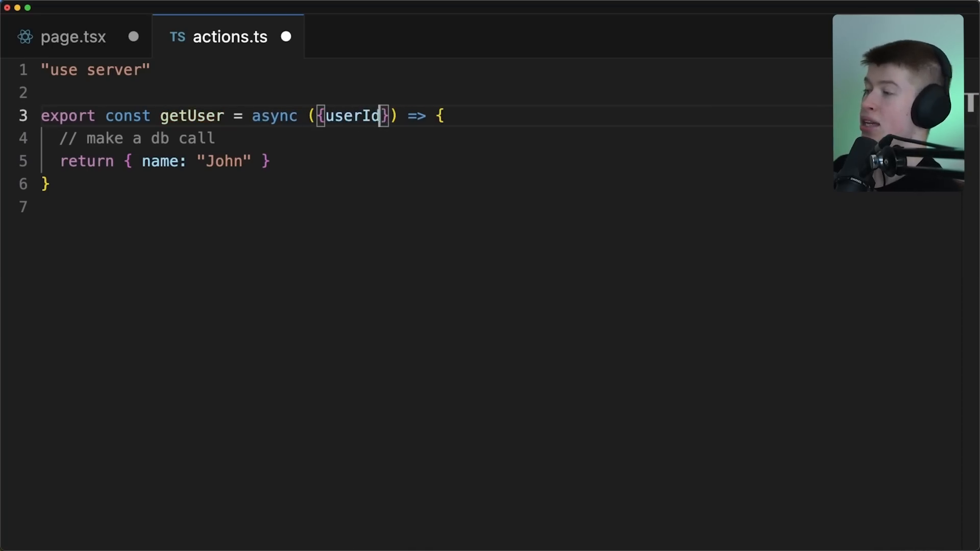
{"action": "type", "text": ": {userId: }"}
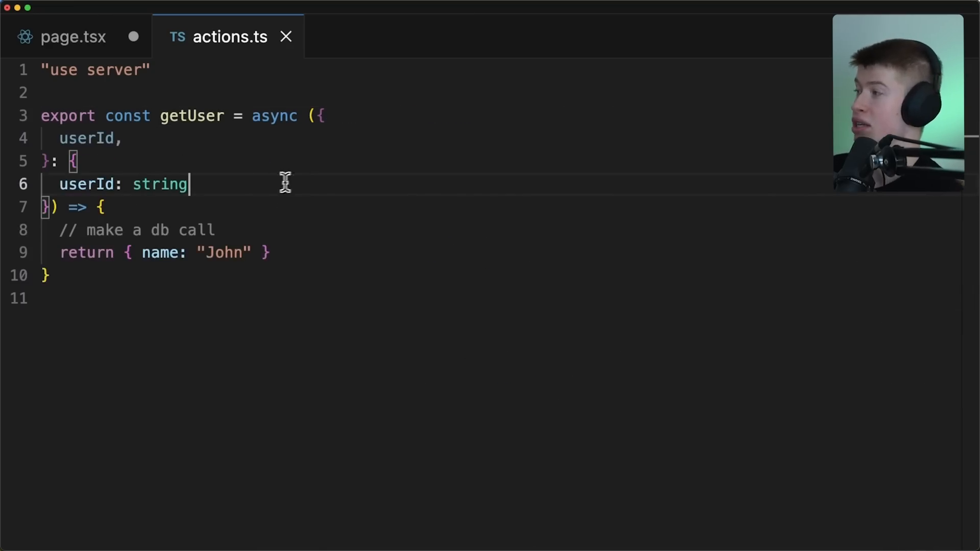
{"action": "left_click", "coordinate": [71, 38]}
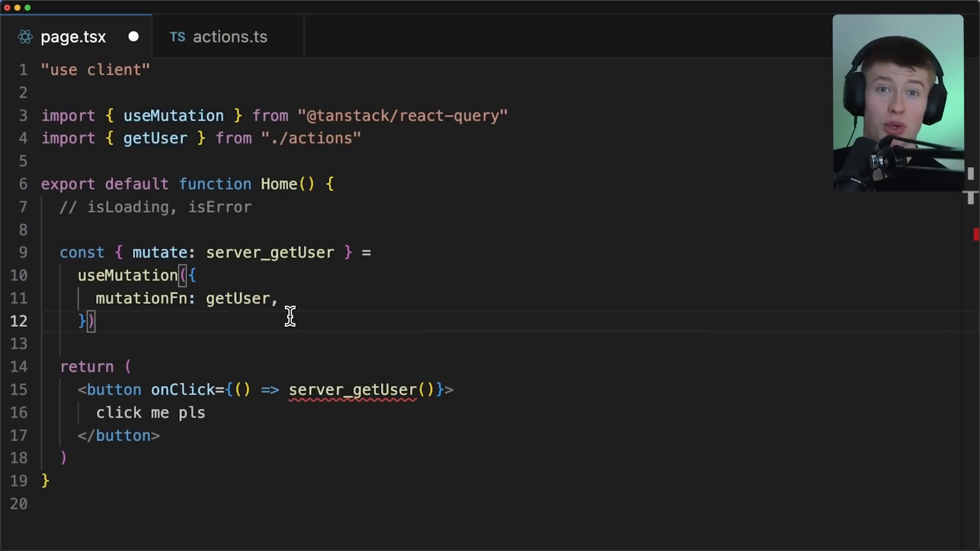
Call server_getUser({ userId: "" }), destructure data, then view getUser's return in actions.ts
{"action": "scroll", "scroll_direction": "down", "scroll_amount": 3}
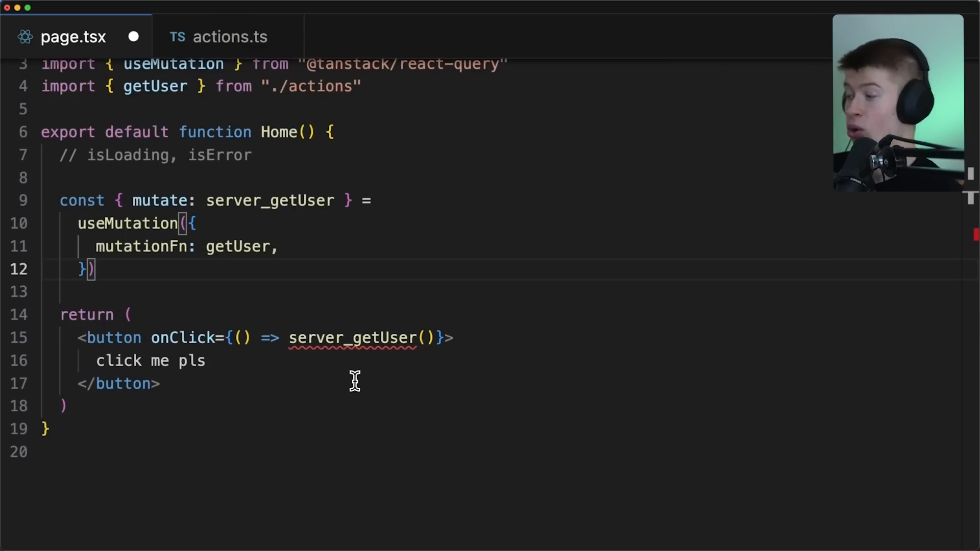
{"action": "mouse_move", "coordinate": [355, 339]}
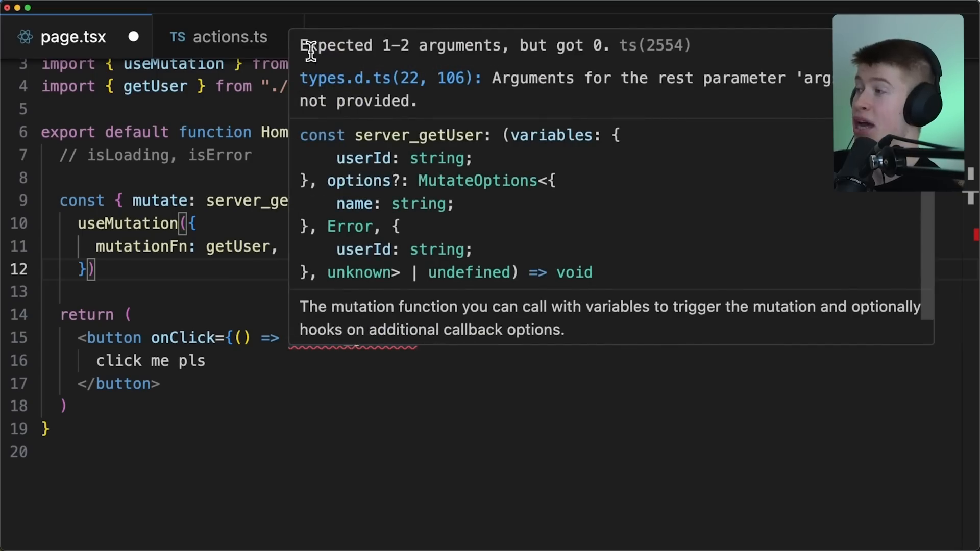
{"action": "left_click_drag", "start_coordinate": [300, 44], "coordinate": [606, 45]}
{"action": "type", "text": "{ userId: \"\" }"}
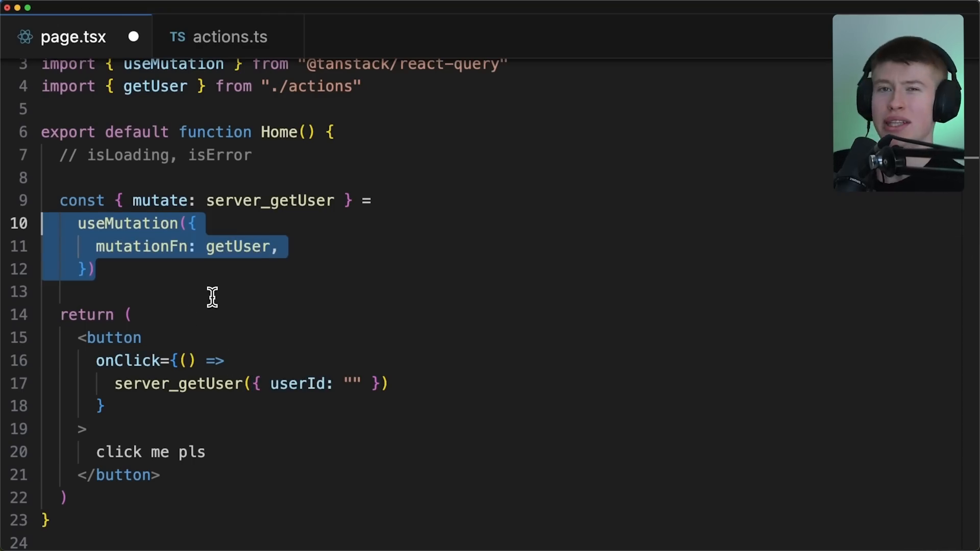
{"action": "mouse_move", "coordinate": [182, 289]}
{"action": "type", "text": " data,"}
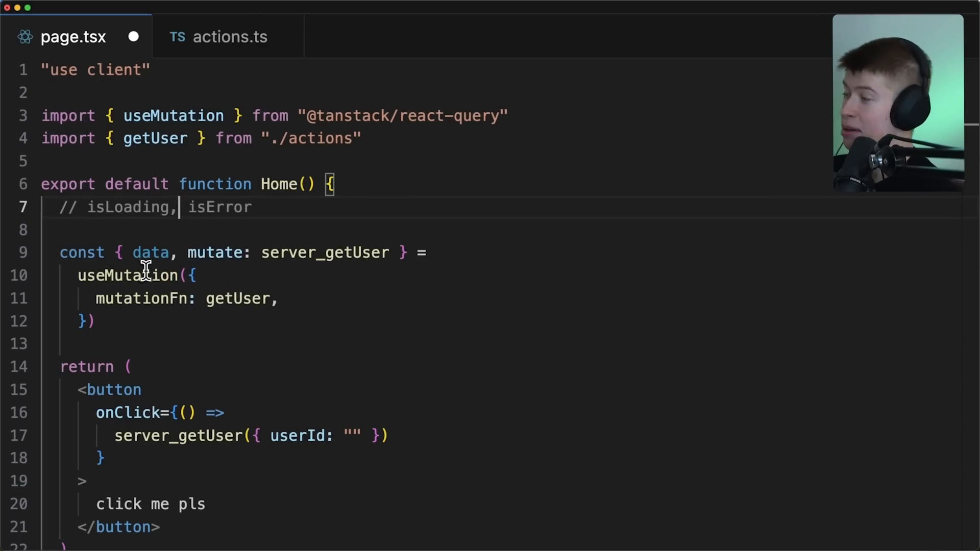
{"action": "mouse_move", "coordinate": [151, 253]}
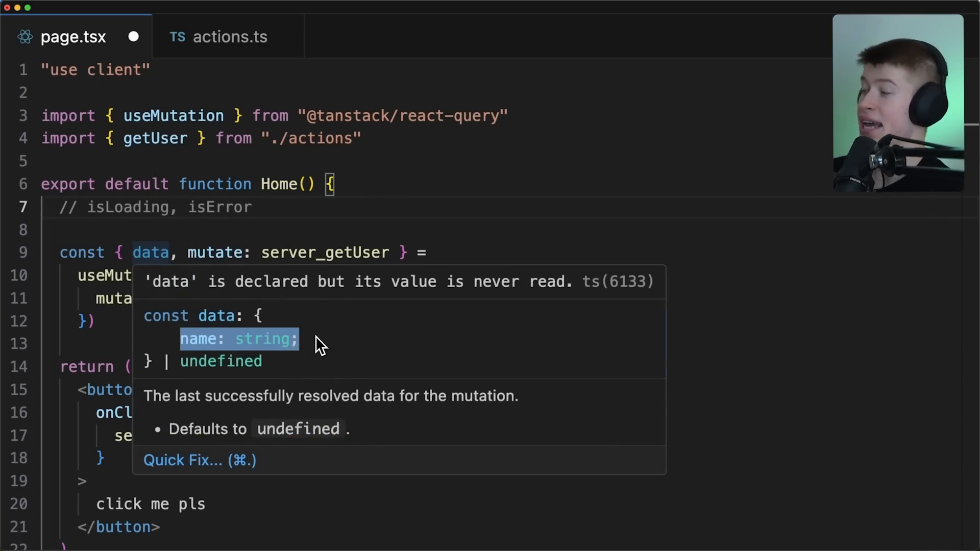
{"action": "left_click", "coordinate": [229, 37]}
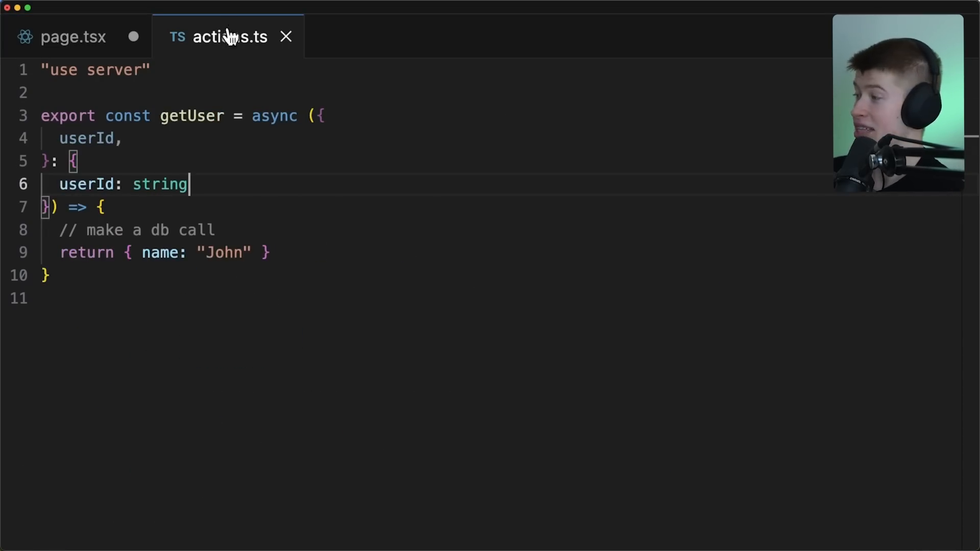
Add isPending to the destructured values and an empty onSuccess: () => {} callback
{"action": "left_click", "coordinate": [76, 37]}
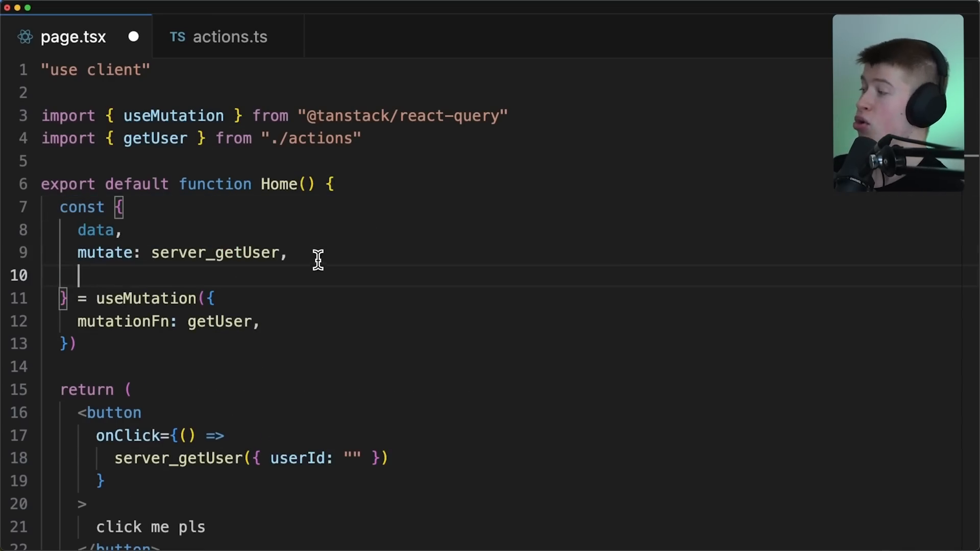
{"action": "type", "text": "isPending,"}
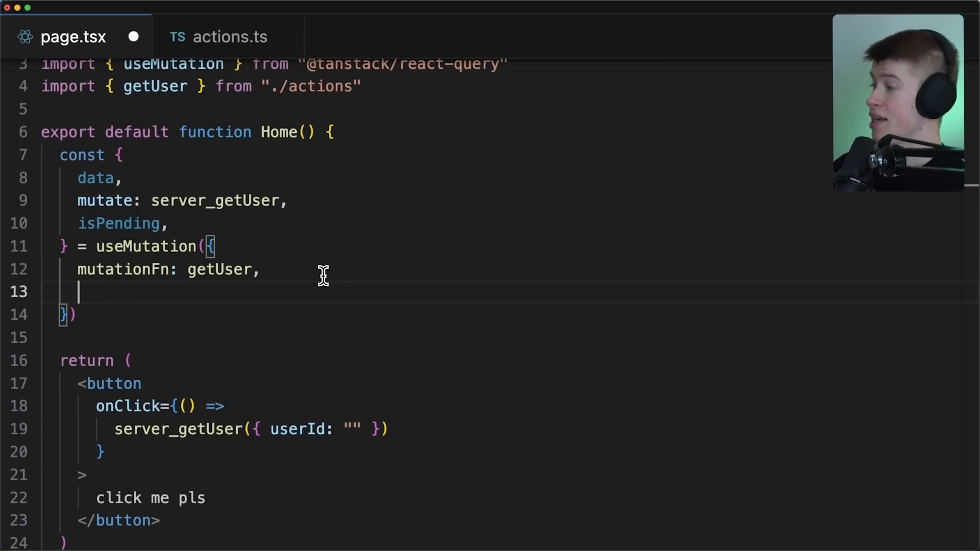
{"action": "type", "text": "onSuccess:"}
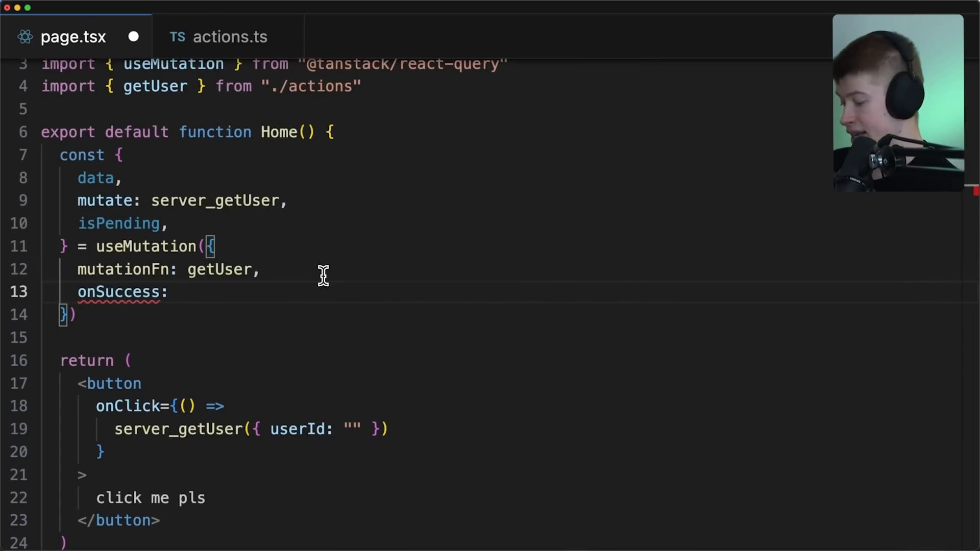
{"action": "type", "text": "() => {"}
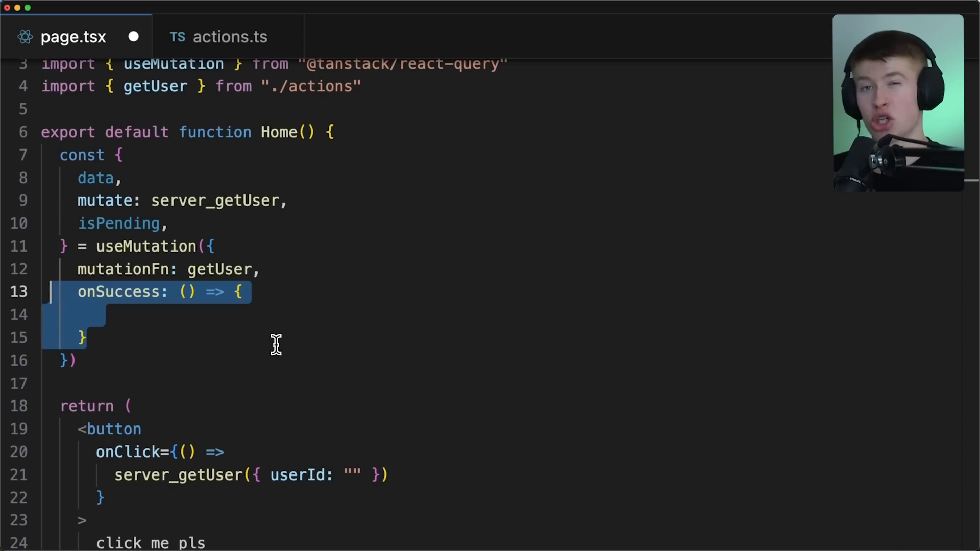
{"action": "mouse_move", "coordinate": [276, 338]}
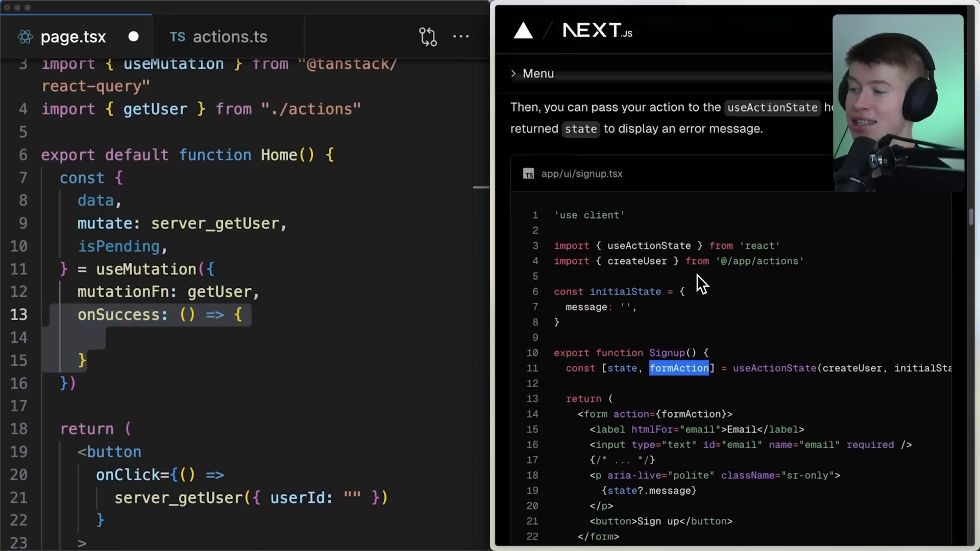
{"action": "scroll", "scroll_direction": "down", "scroll_amount": 3}
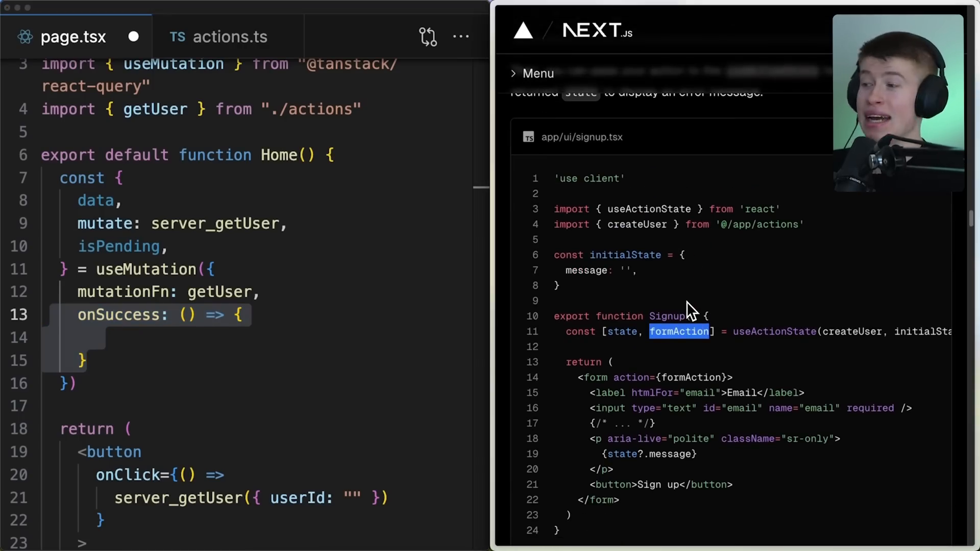
{"action": "mouse_move", "coordinate": [739, 285]}
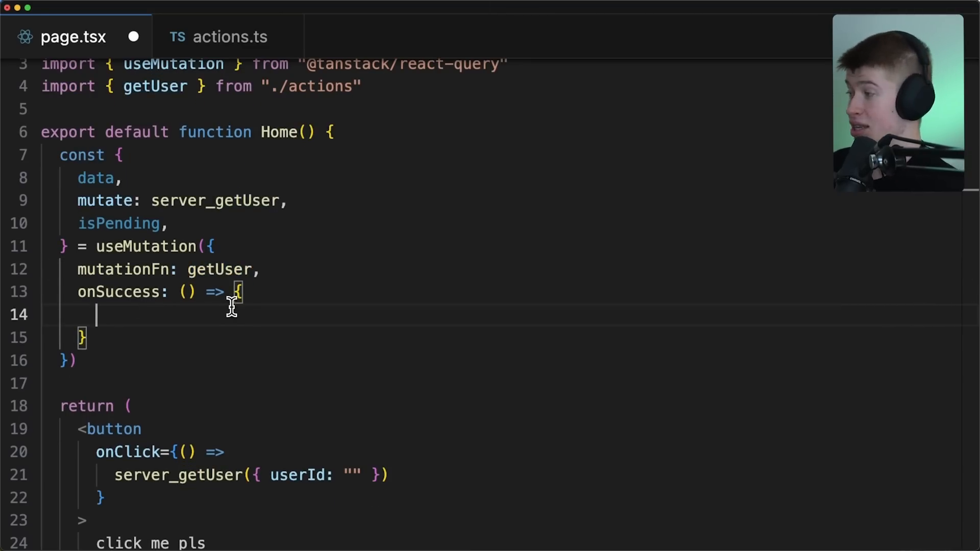
Add an empty onError arrow callback after onSuccess, then switch to actions.ts
{"action": "type", "text": "onError: () => {"}
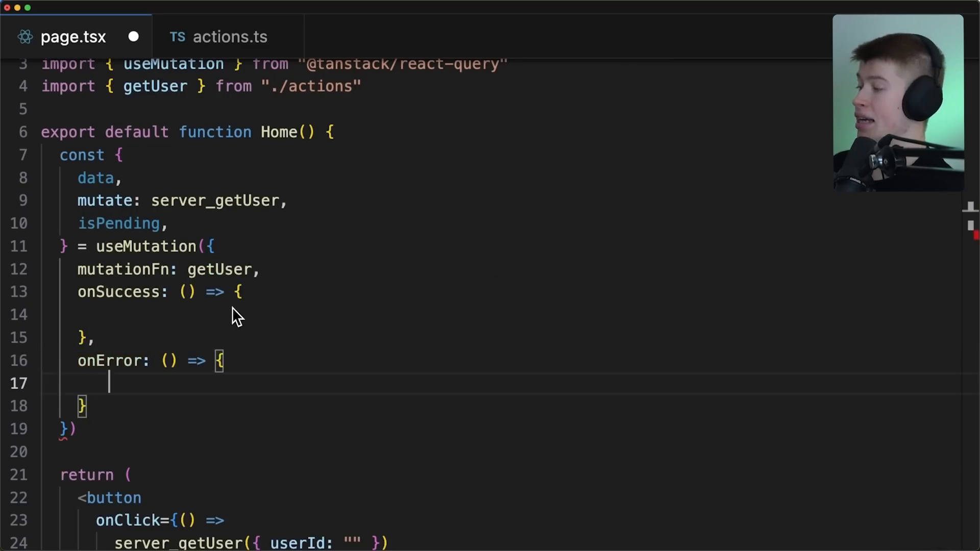
{"action": "left_click_drag", "start_coordinate": [77, 270], "coordinate": [81, 406]}
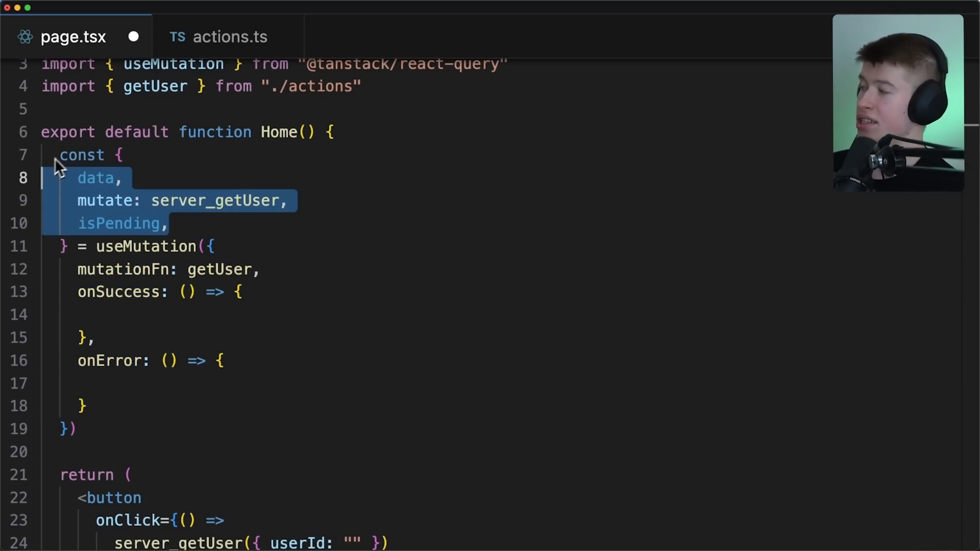
{"action": "left_click", "coordinate": [227, 37]}
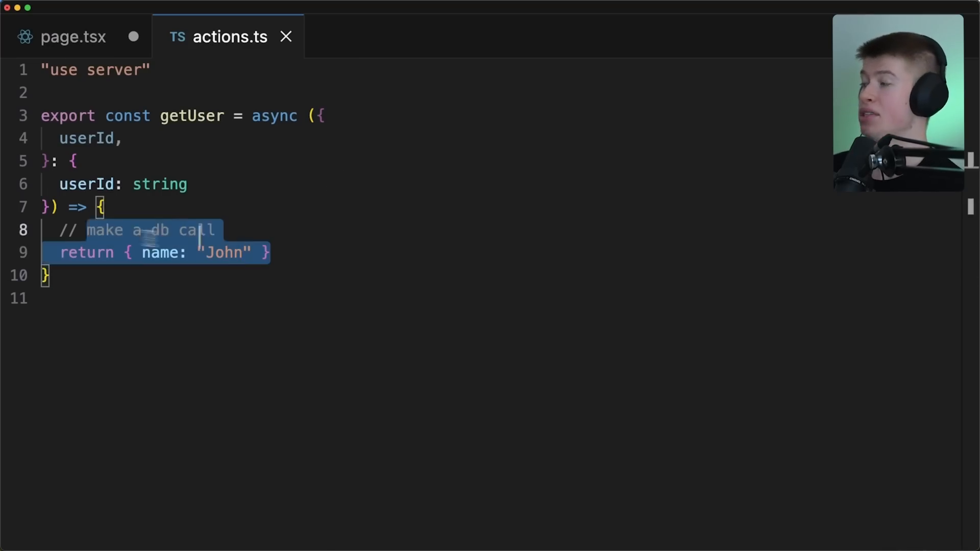